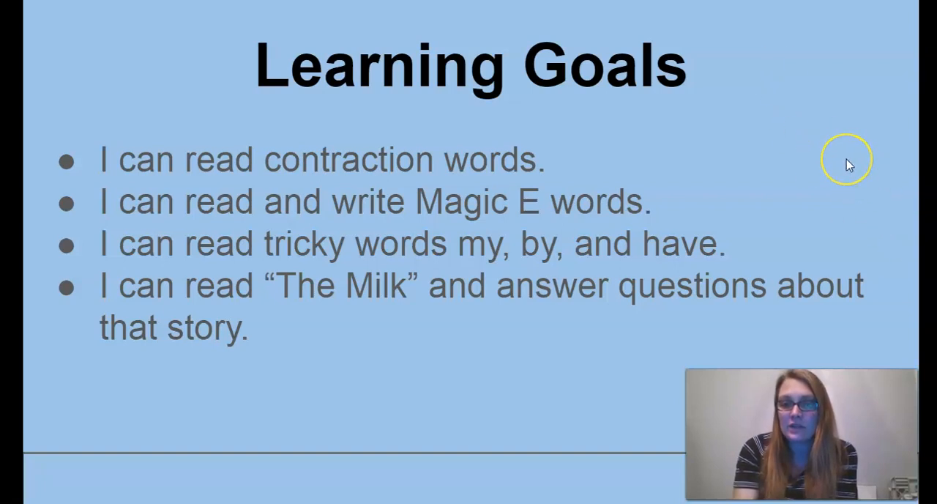
Step: Advance from the Learning Goals slide to the Contractions slide
key("right")
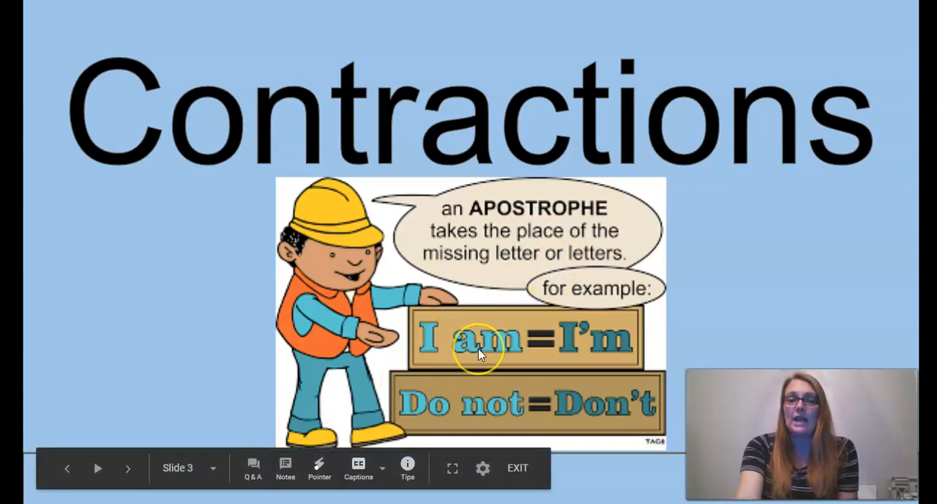
mouse_move(623, 406)
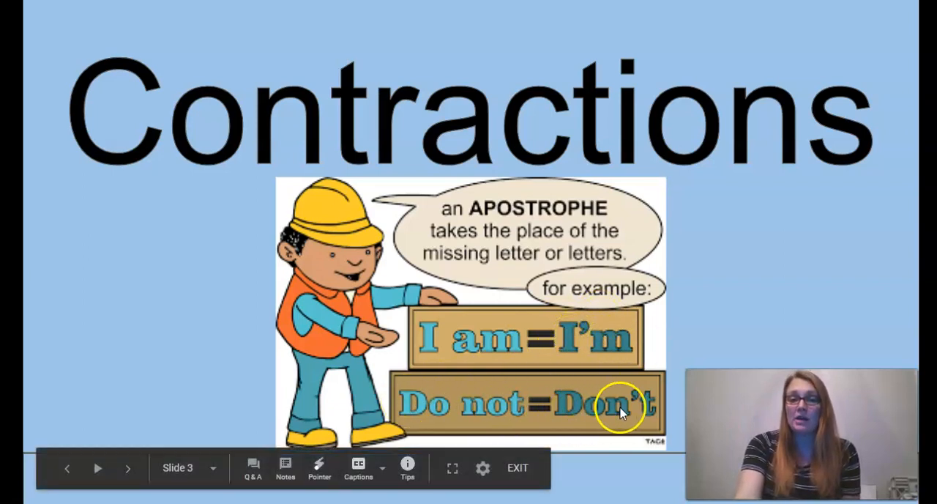
mouse_move(633, 395)
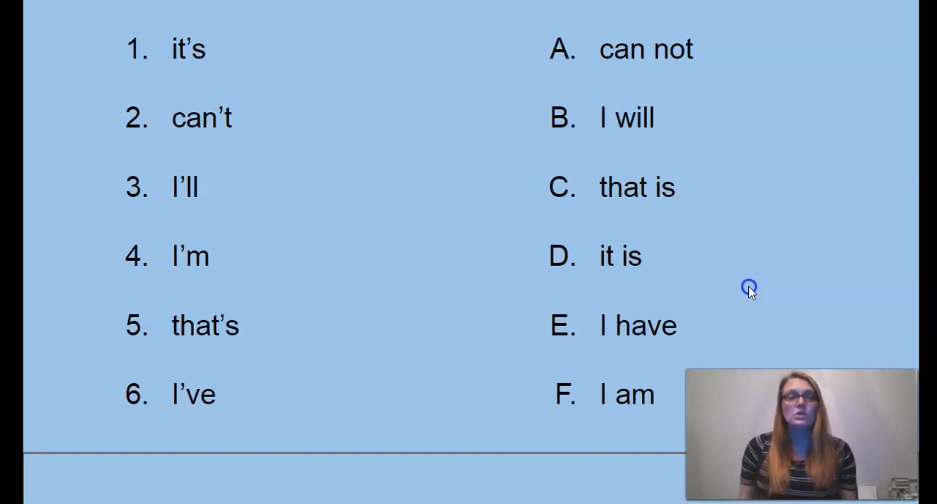
mouse_move(290, 62)
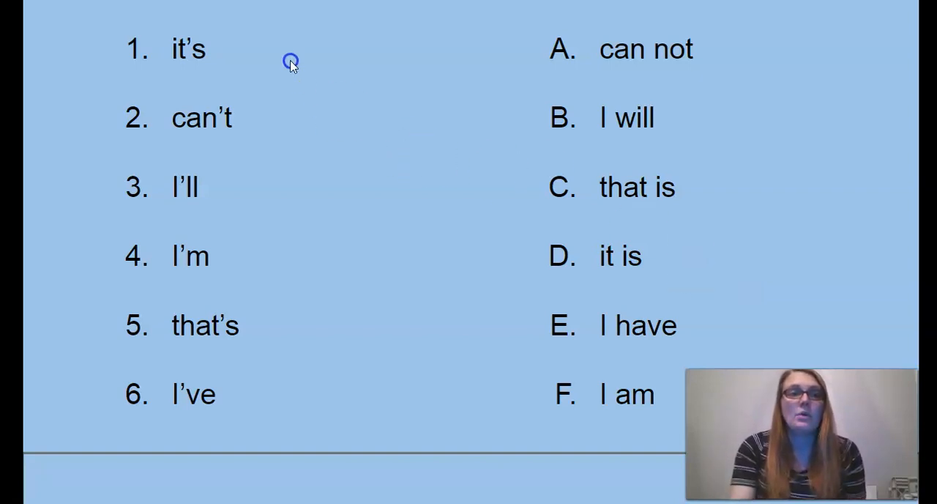
mouse_move(170, 60)
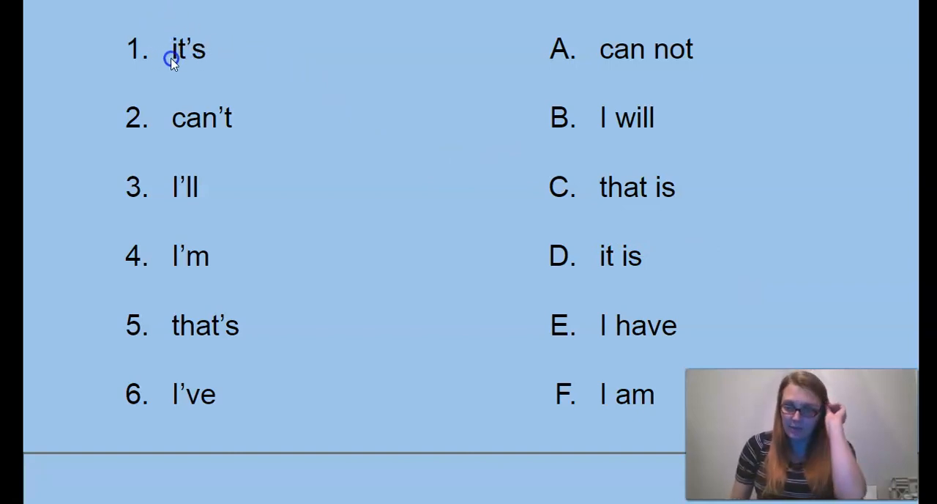
Step: Draw red lines matching it's, I'm and I've to their spelled-out forms
left_click_drag(213, 58, 542, 257)
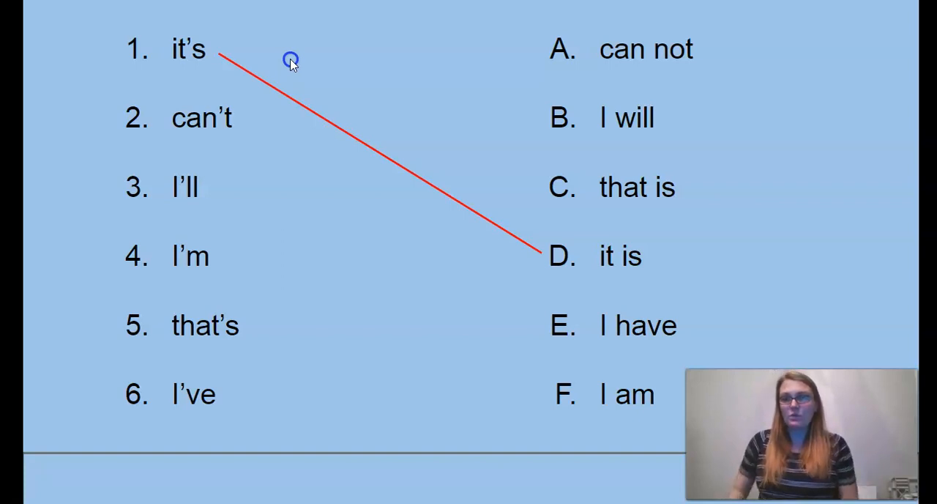
mouse_move(196, 138)
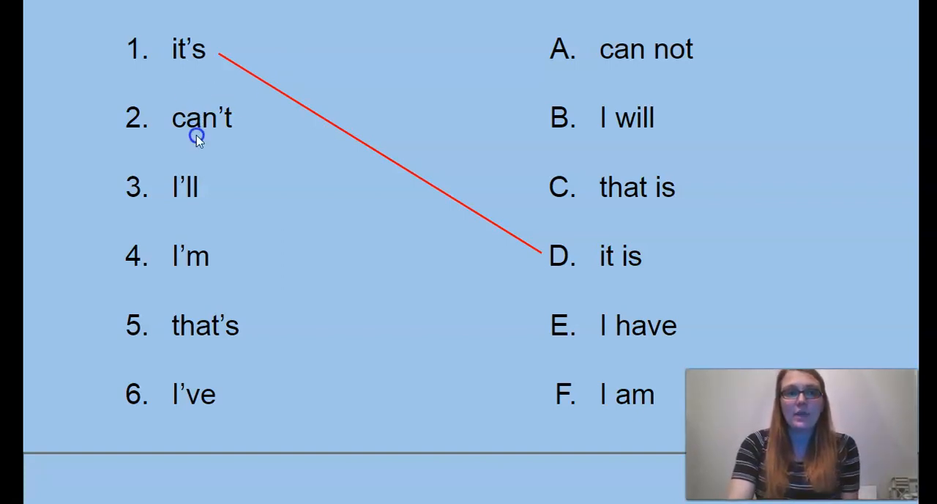
mouse_move(249, 136)
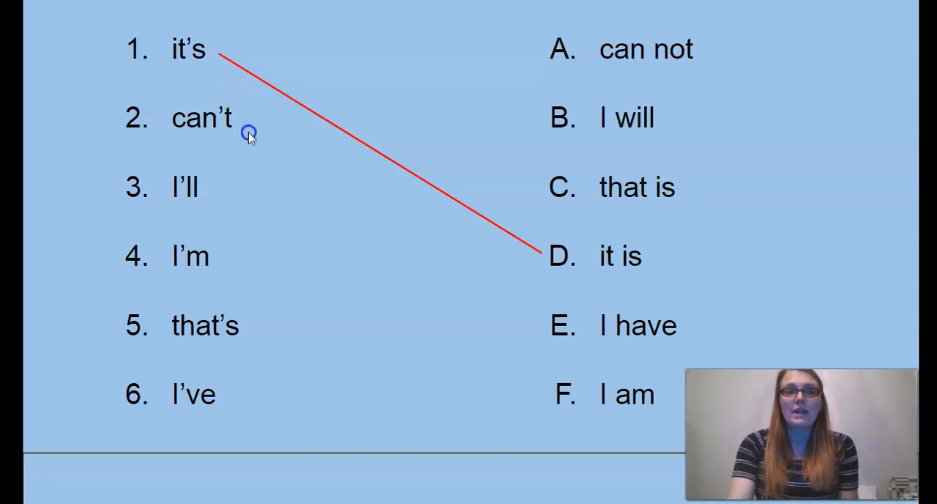
mouse_move(208, 99)
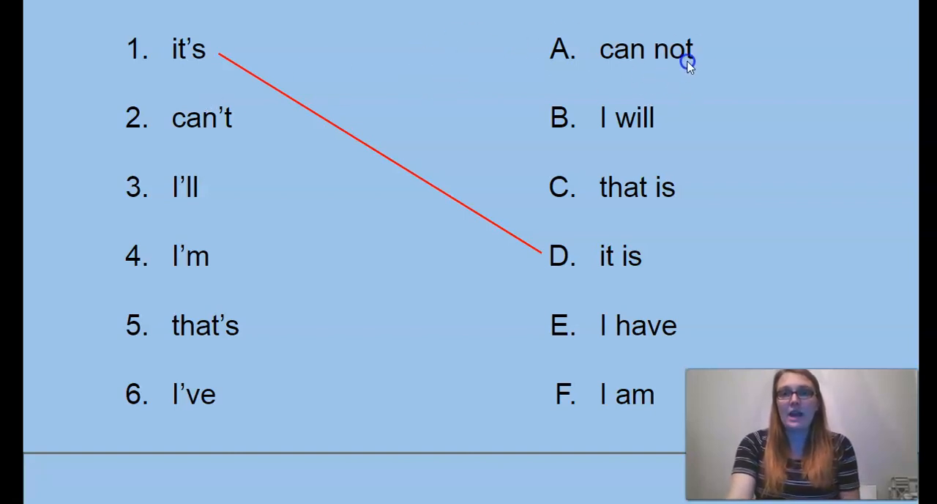
mouse_move(677, 199)
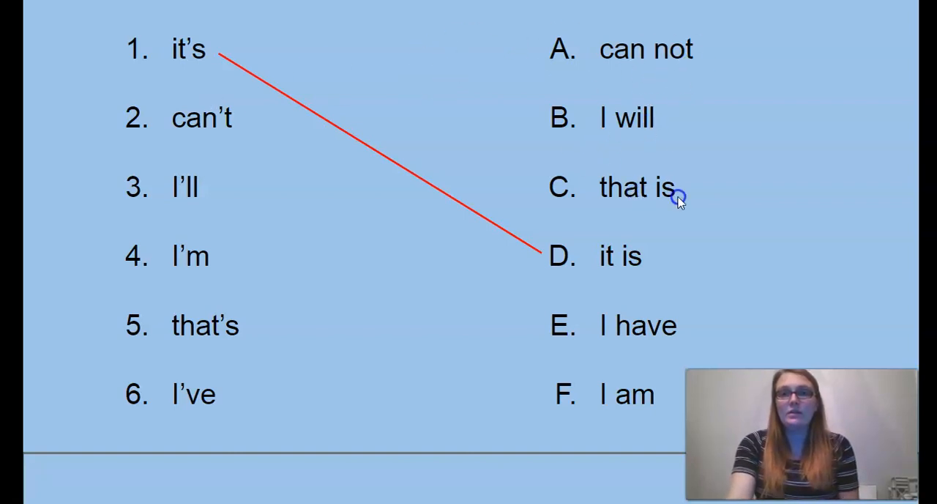
mouse_move(648, 261)
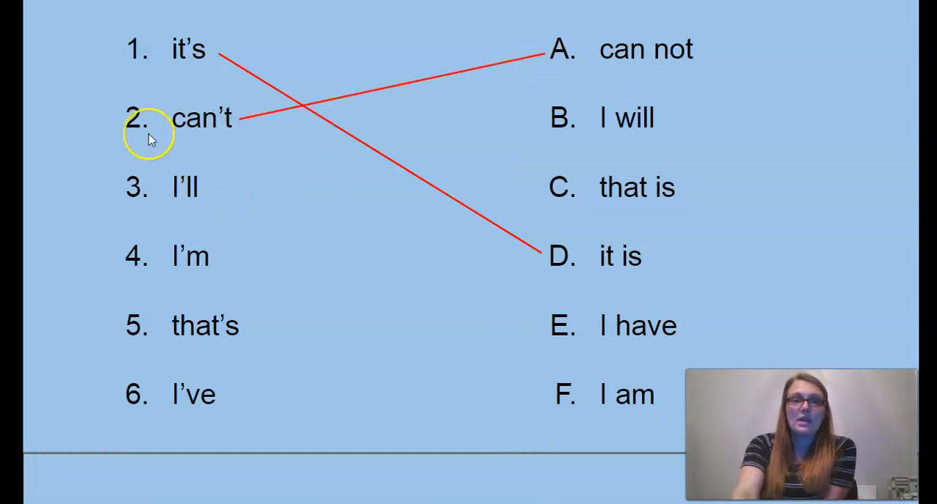
mouse_move(212, 154)
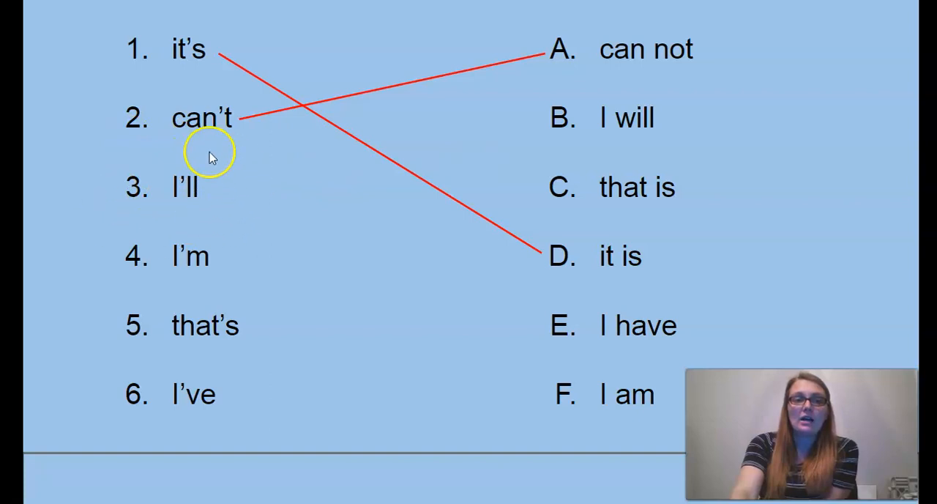
mouse_move(233, 135)
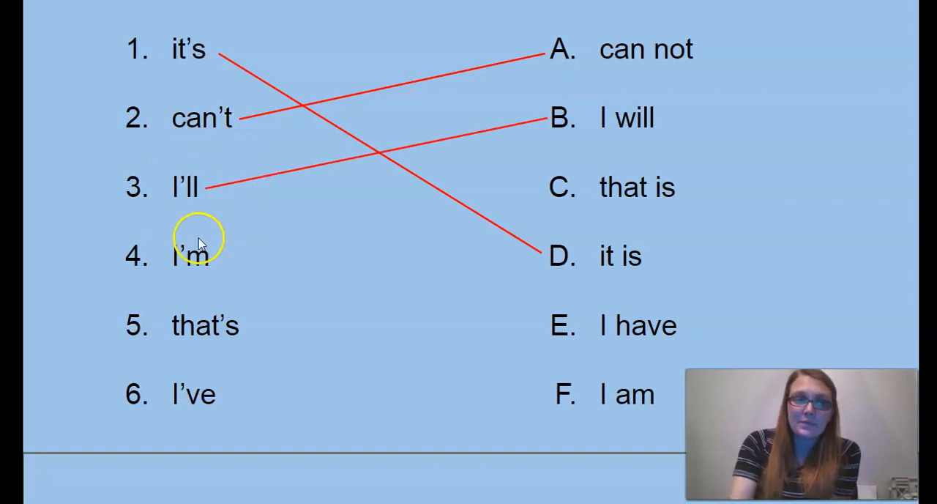
mouse_move(227, 253)
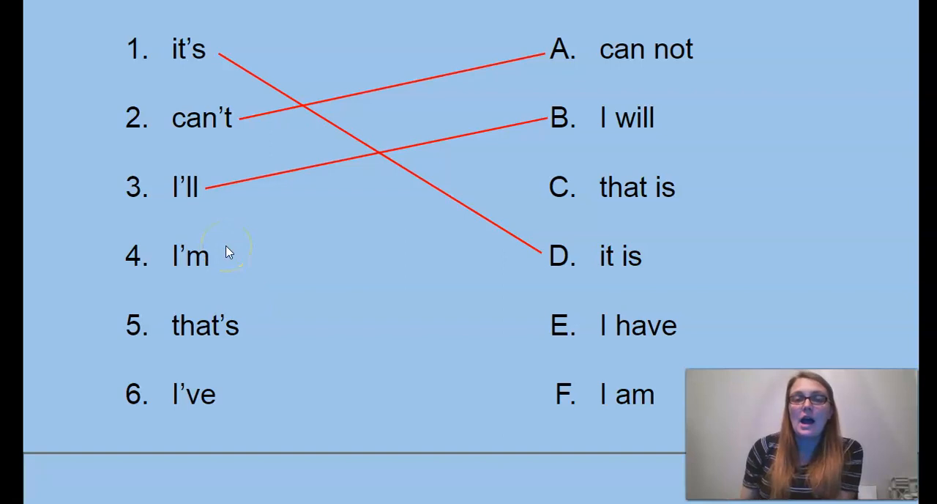
left_click_drag(224, 255, 553, 394)
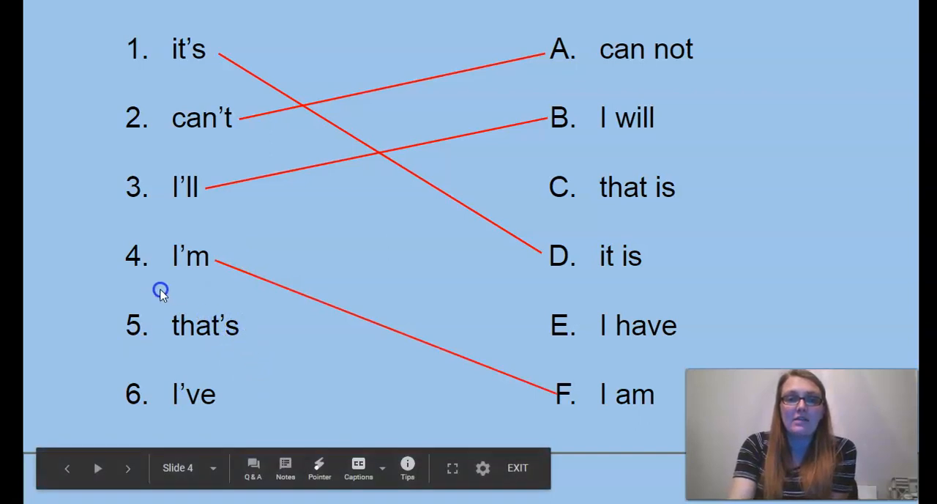
mouse_move(258, 338)
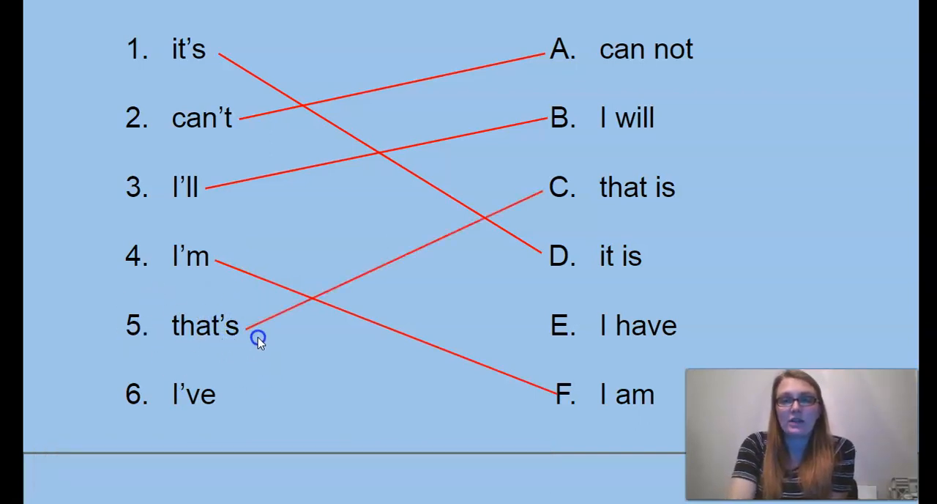
mouse_move(263, 365)
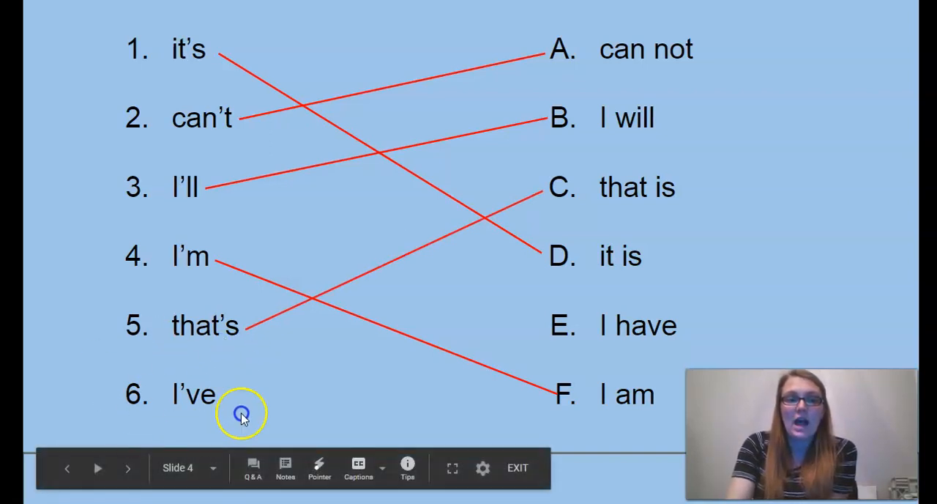
left_click_drag(227, 407, 545, 325)
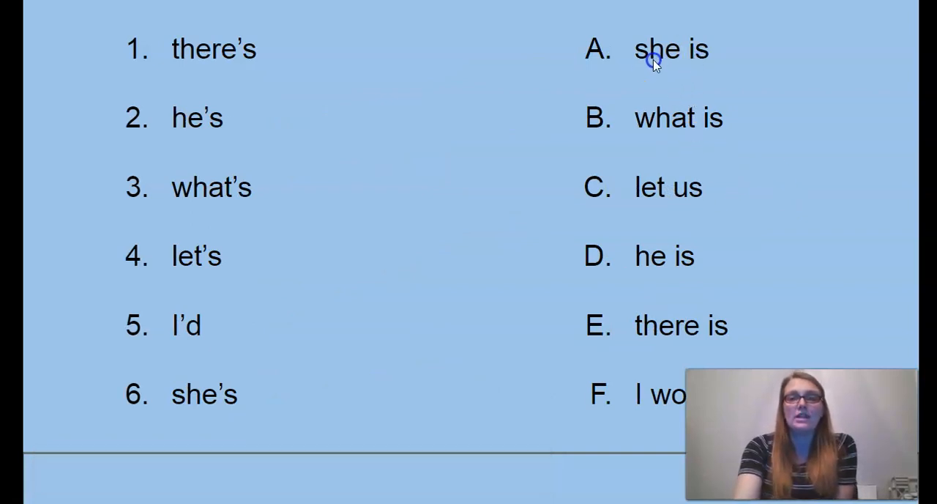
mouse_move(706, 128)
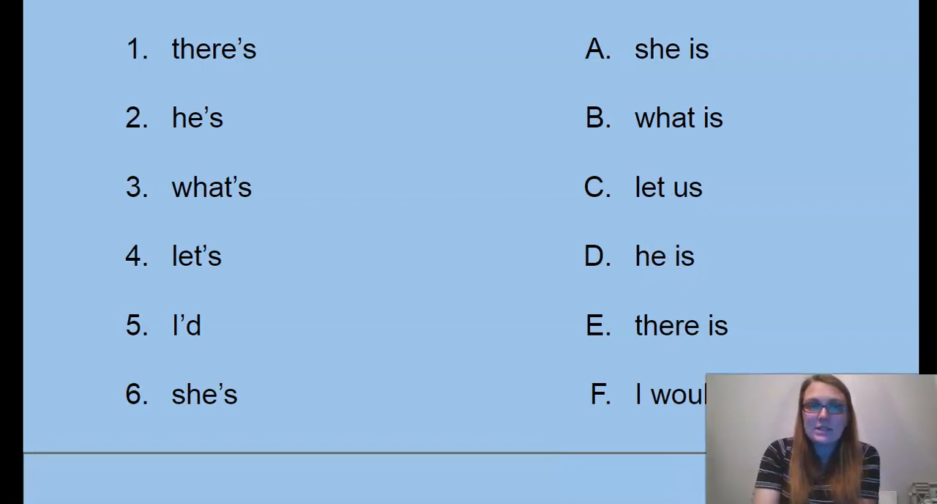
Step: Connect there's, what's and she's to their long forms, then advance to the /o/ slide
left_click(191, 62)
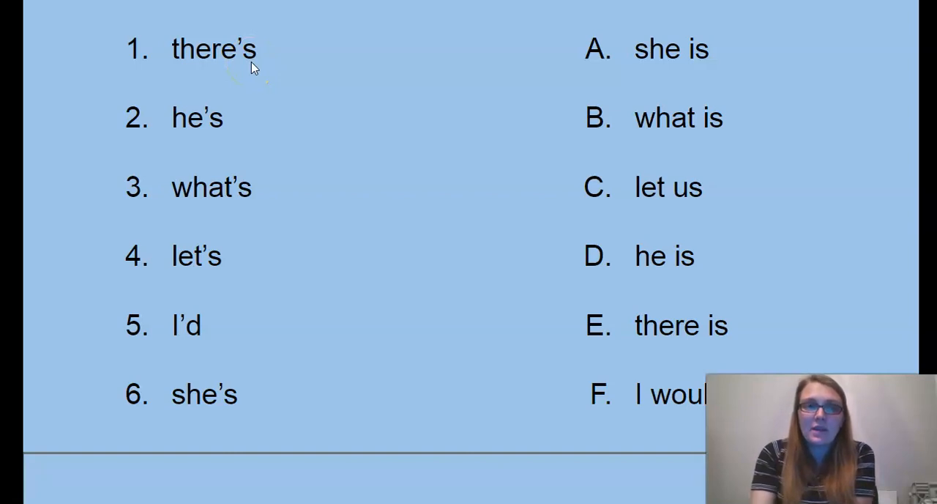
left_click_drag(263, 57, 578, 325)
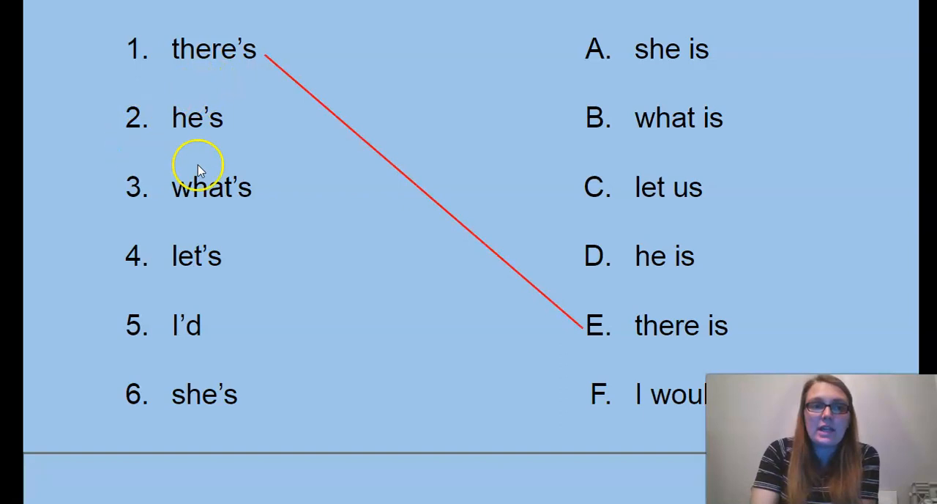
mouse_move(172, 117)
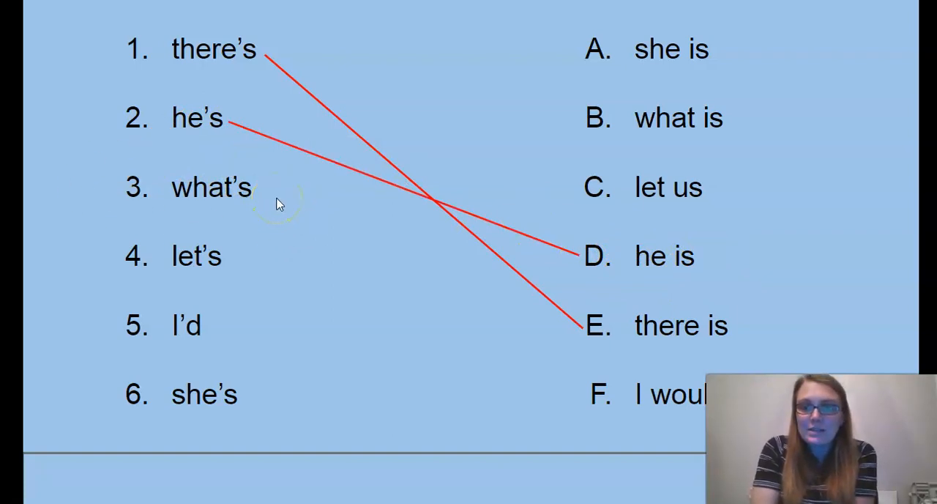
mouse_move(242, 183)
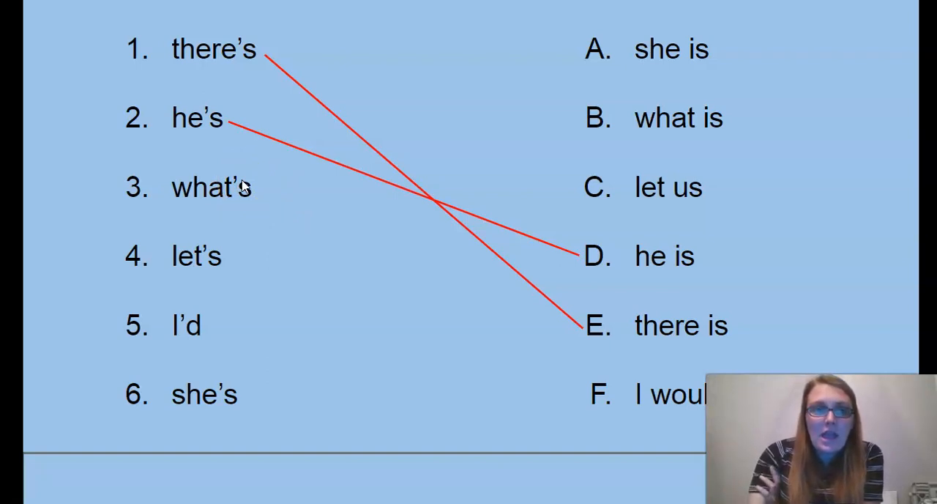
left_click_drag(253, 187, 572, 117)
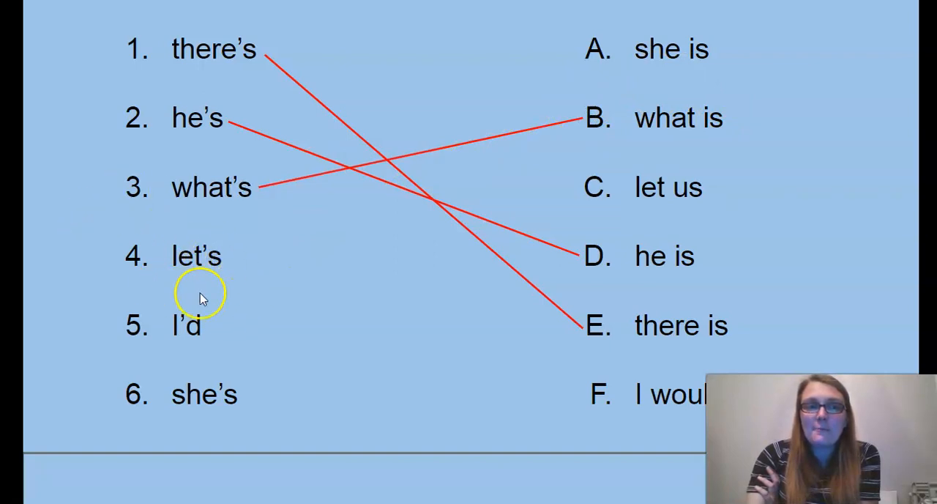
mouse_move(189, 238)
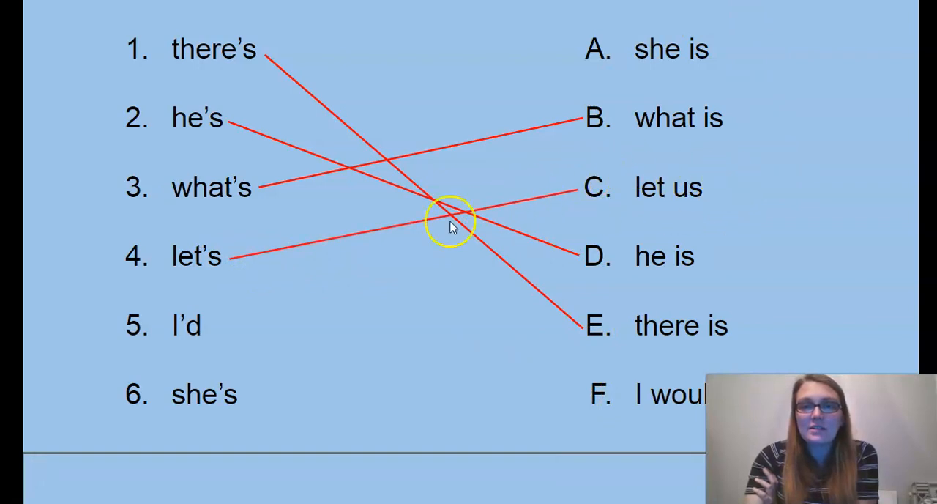
mouse_move(186, 150)
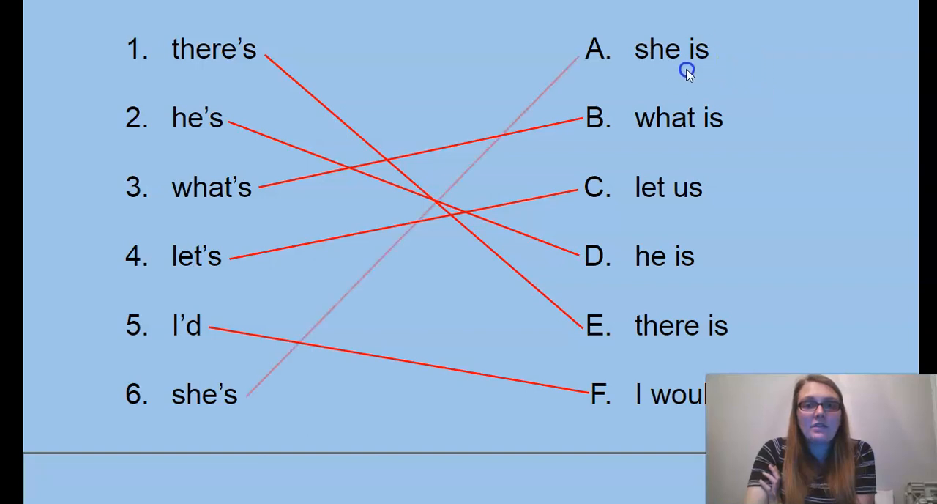
left_click_drag(248, 395, 586, 59)
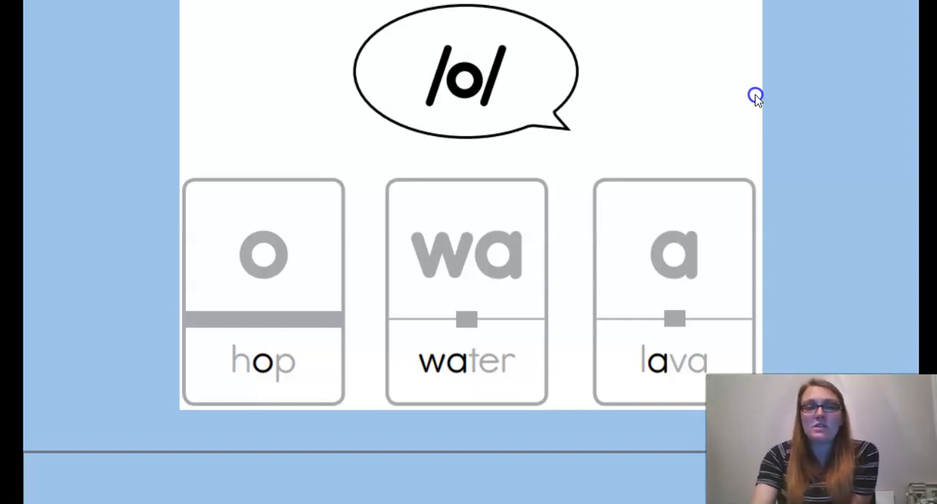
mouse_move(386, 83)
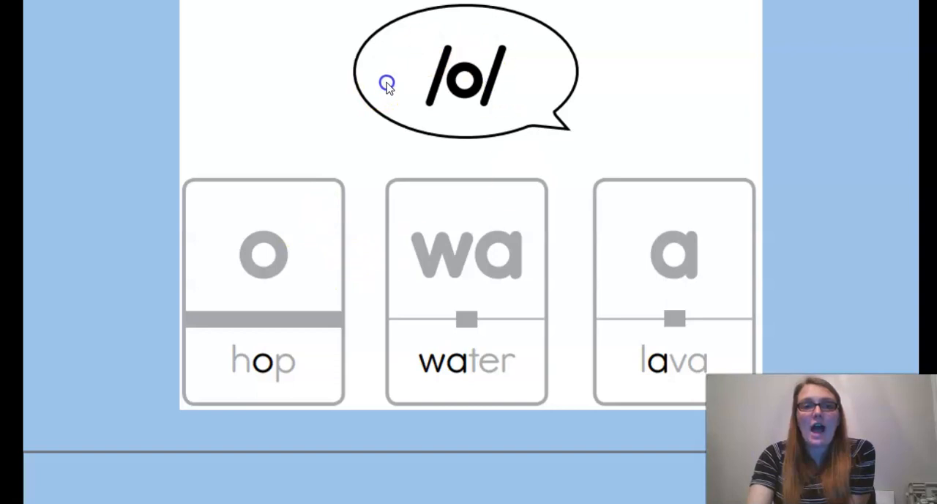
Step: Highlight the o card for hop on the /o/ sound slide
left_click(263, 254)
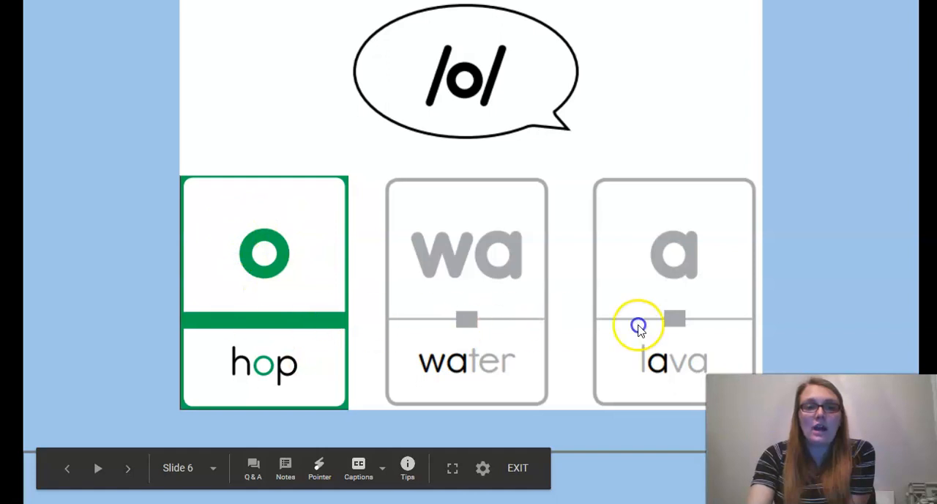
mouse_move(825, 216)
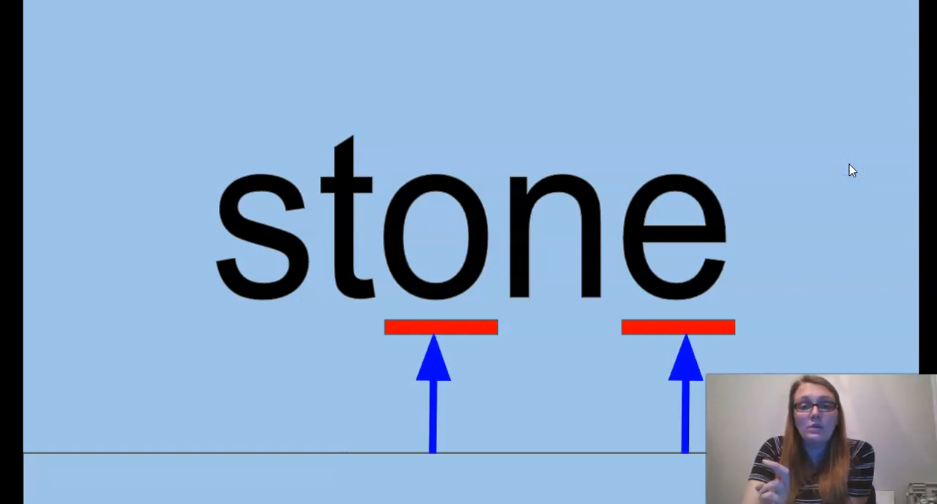
Step: Play the stone animation that moves the arrow between the underlined o and e
left_click(850, 165)
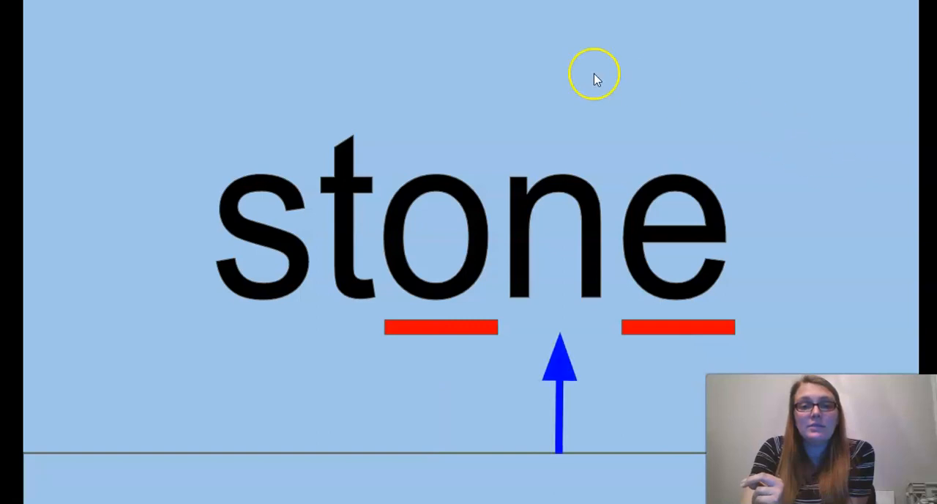
mouse_move(446, 388)
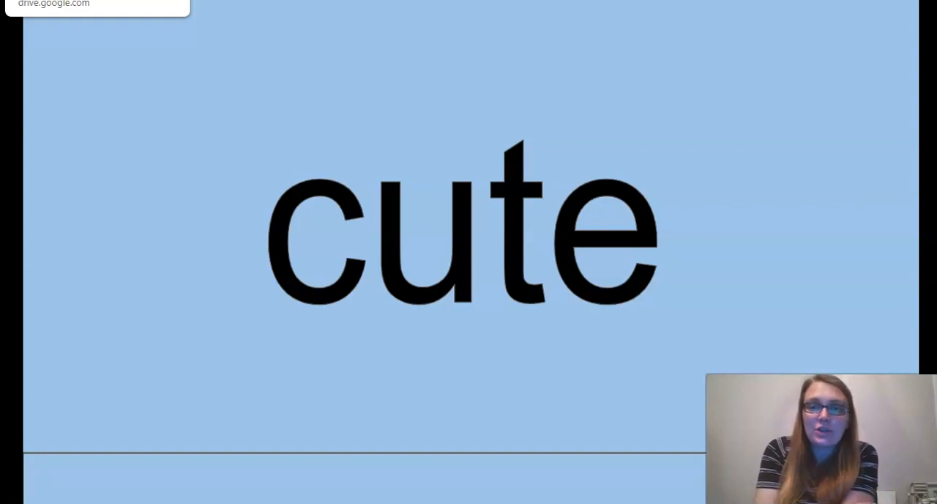
mouse_move(364, 88)
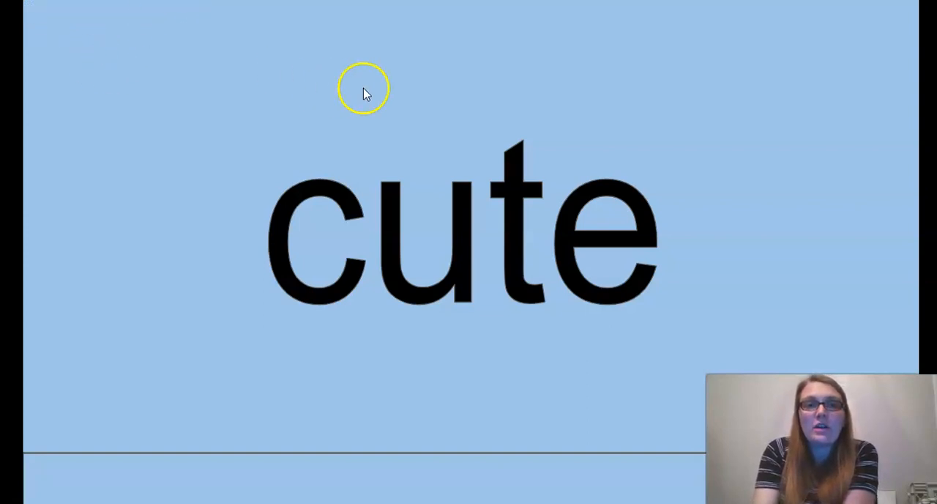
mouse_move(436, 223)
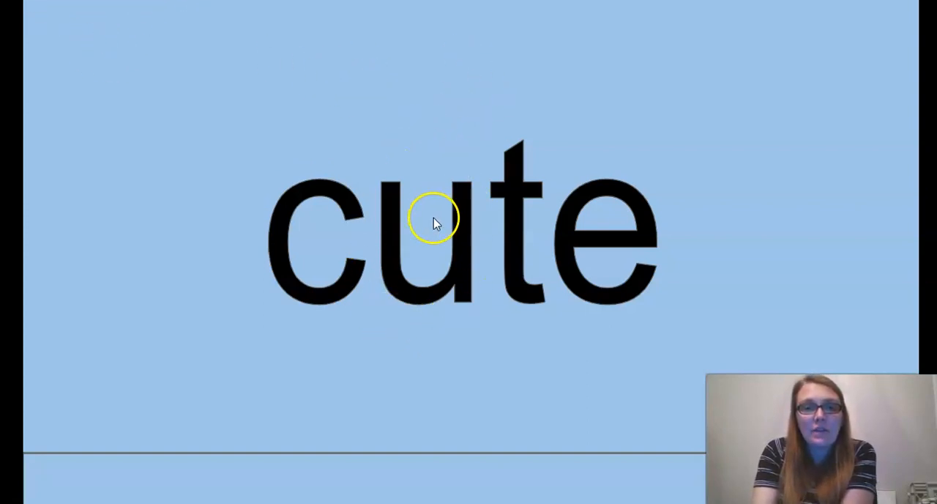
mouse_move(656, 198)
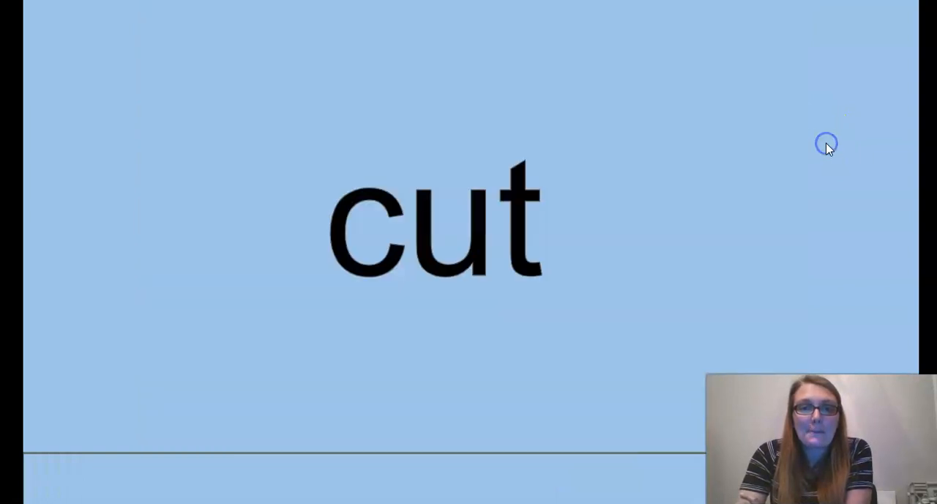
left_click(826, 143)
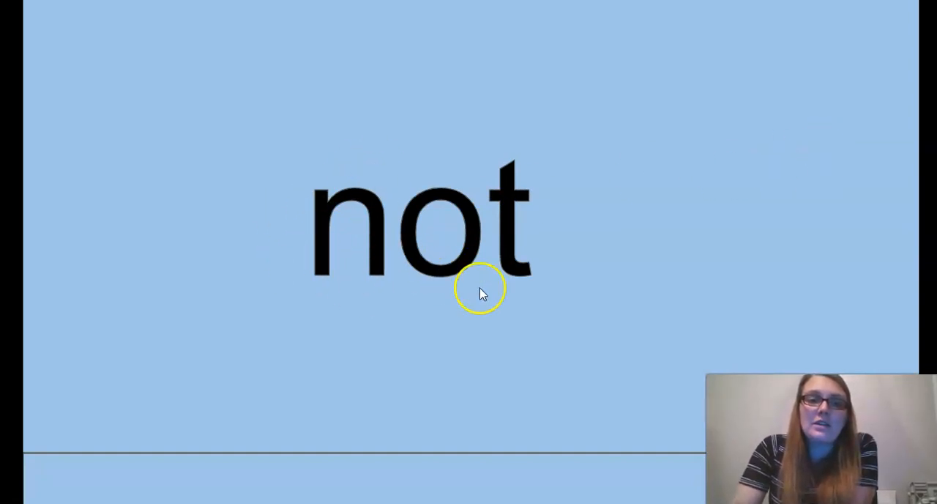
mouse_move(539, 304)
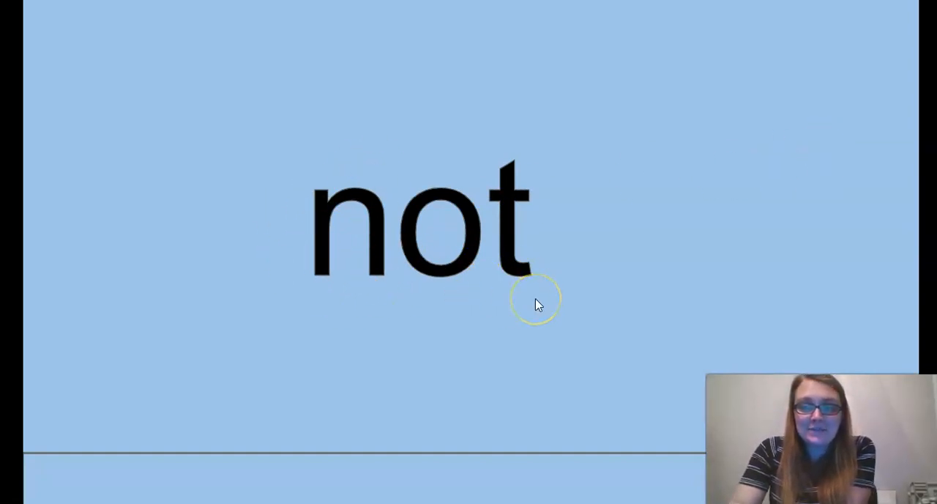
Step: Advance past fine through glob, globe and slid to the bakeshop activity slide
type("e")
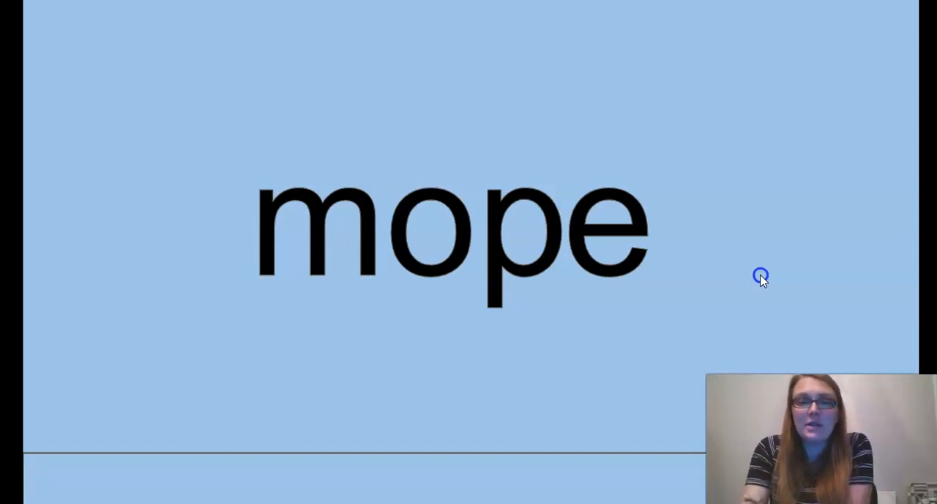
mouse_move(764, 270)
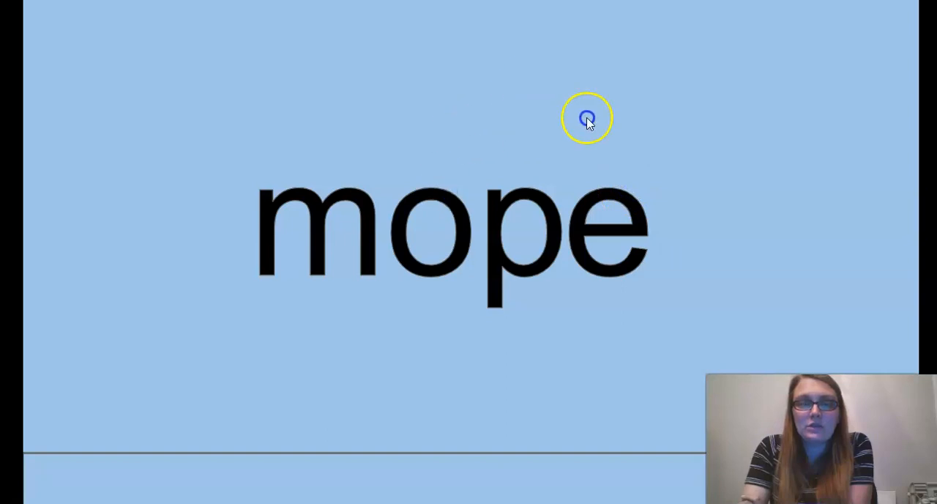
mouse_move(467, 108)
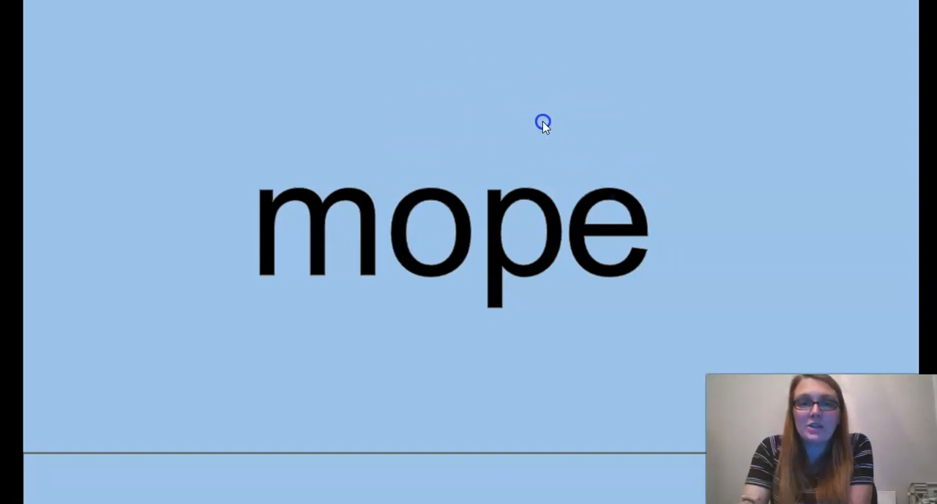
mouse_move(574, 211)
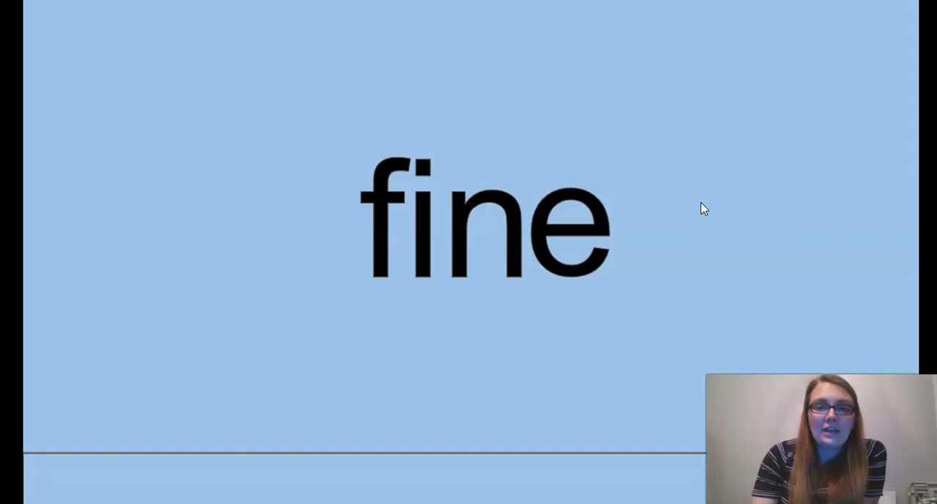
left_click(701, 204)
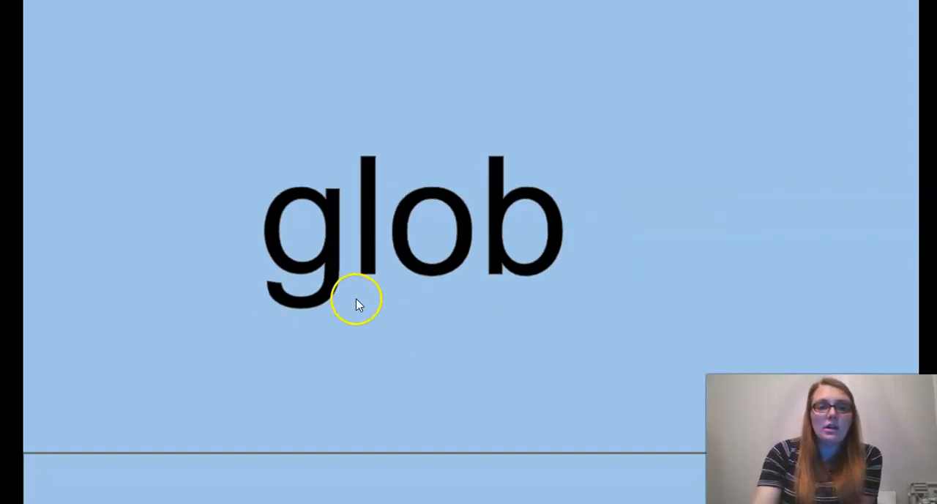
mouse_move(197, 106)
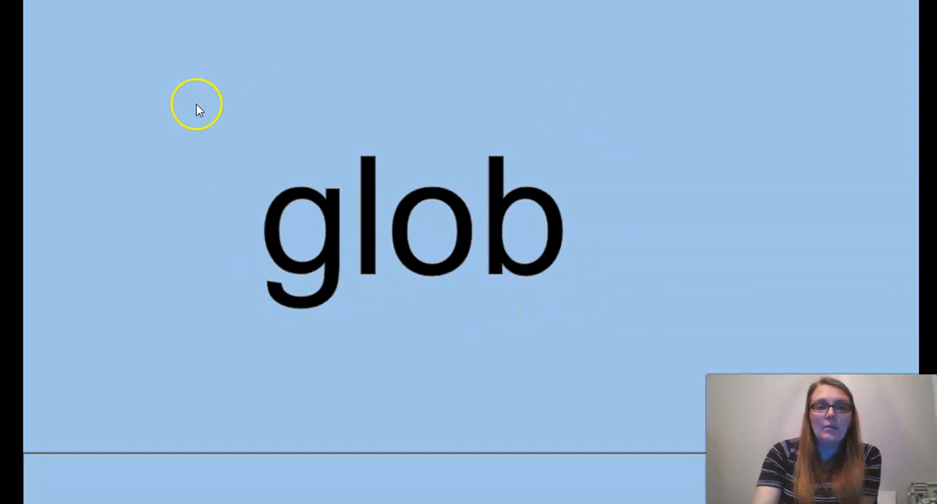
mouse_move(747, 265)
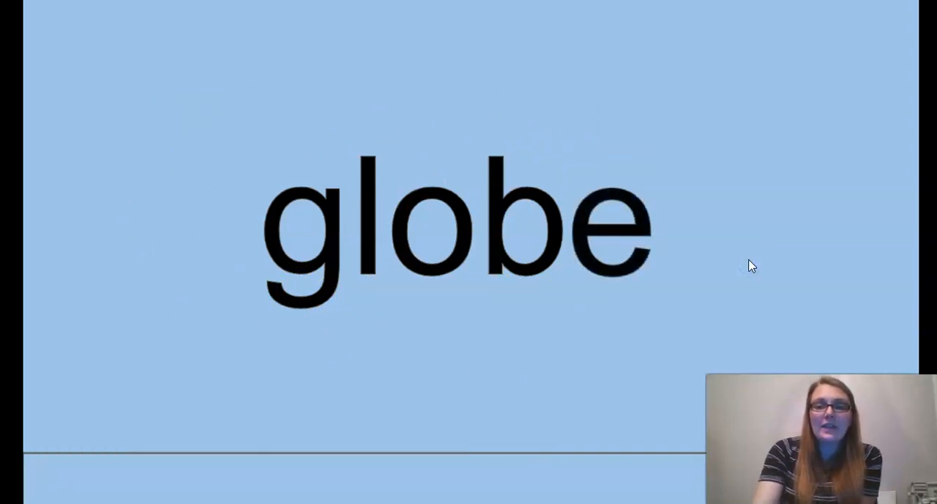
mouse_move(509, 253)
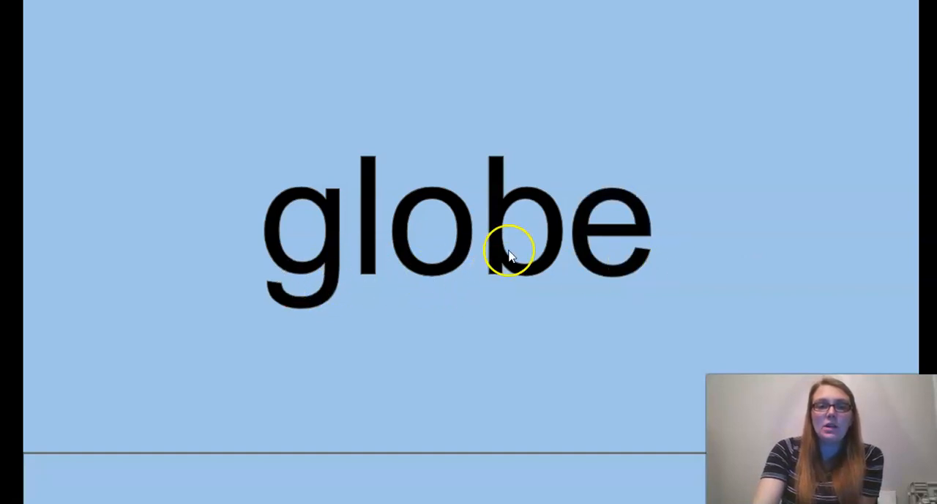
mouse_move(736, 304)
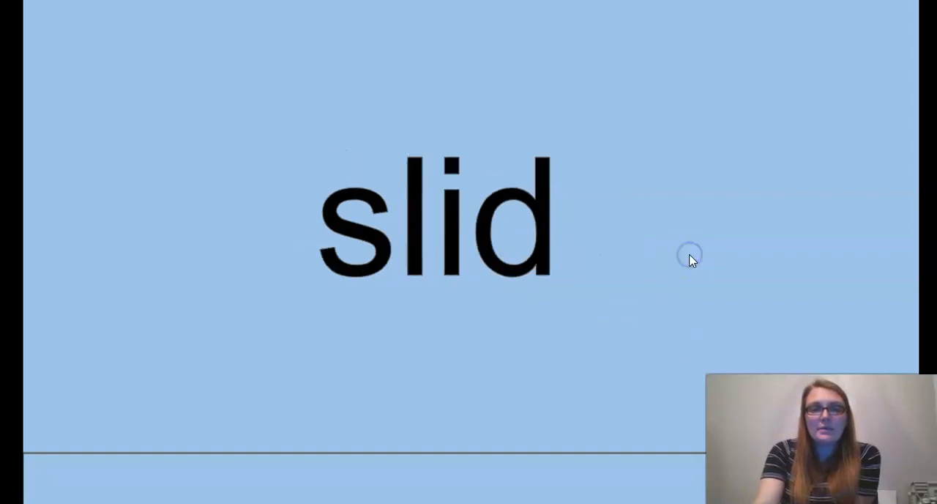
mouse_move(406, 286)
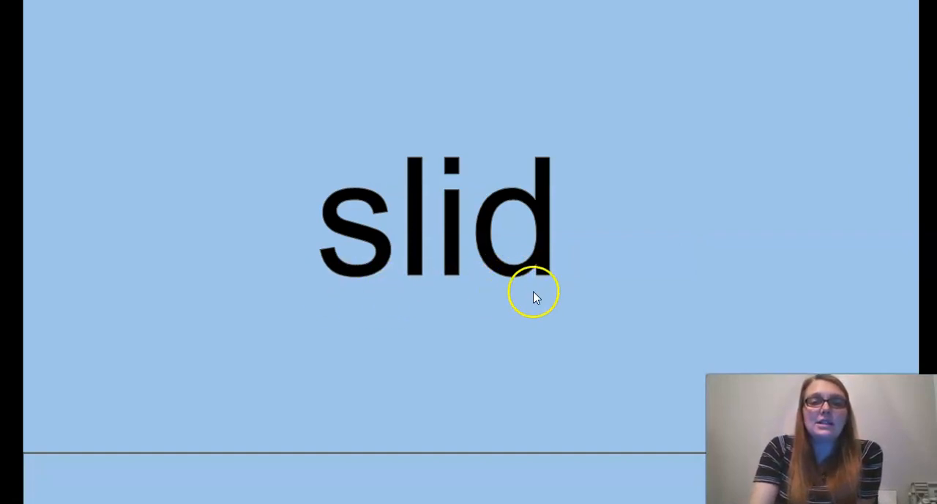
type("eshop")
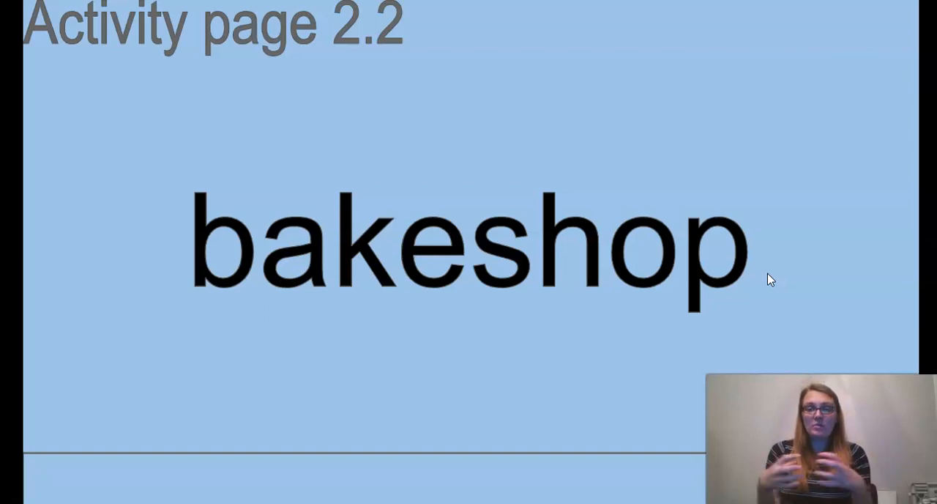
mouse_move(651, 351)
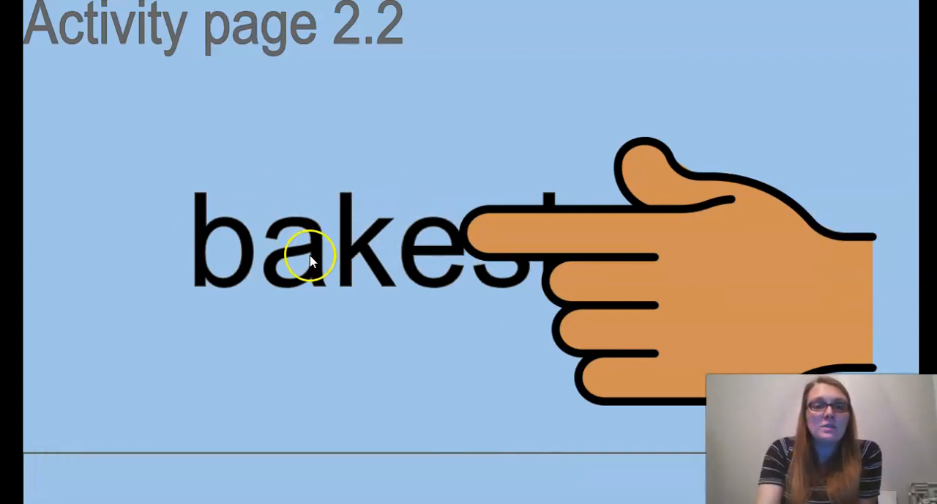
mouse_move(249, 249)
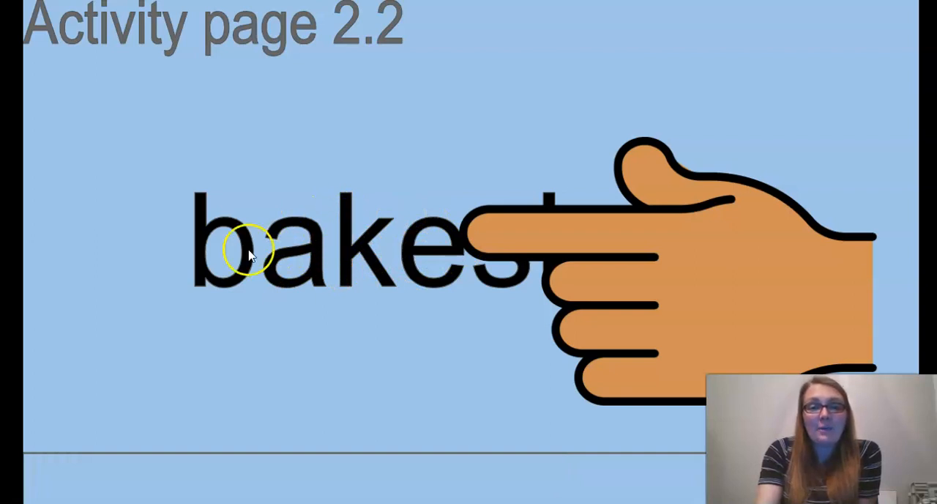
mouse_move(208, 293)
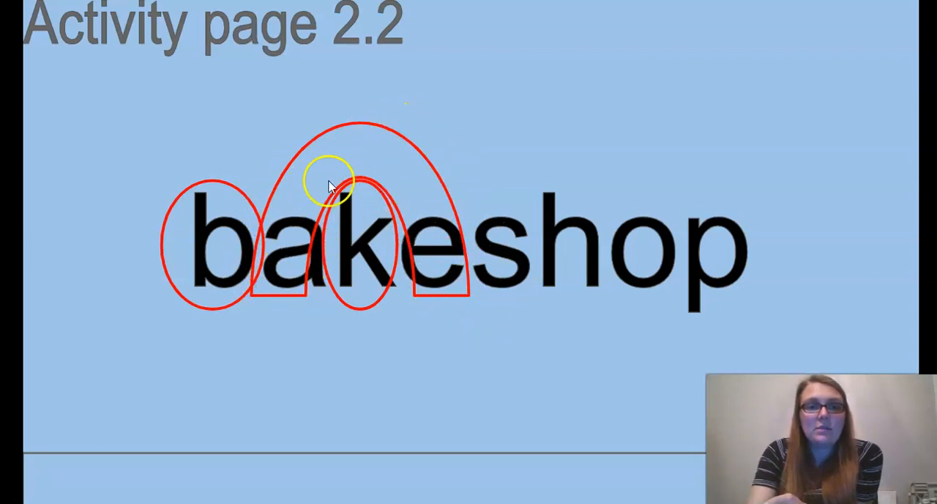
mouse_move(458, 245)
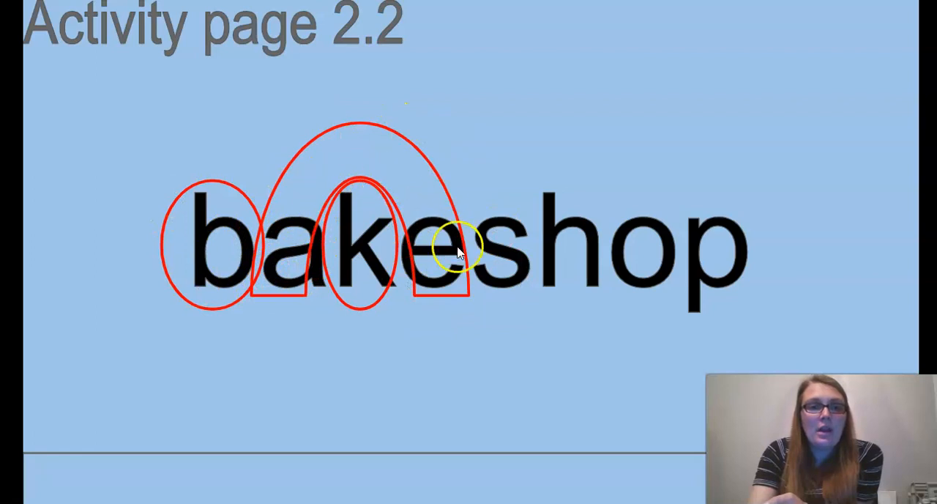
mouse_move(729, 234)
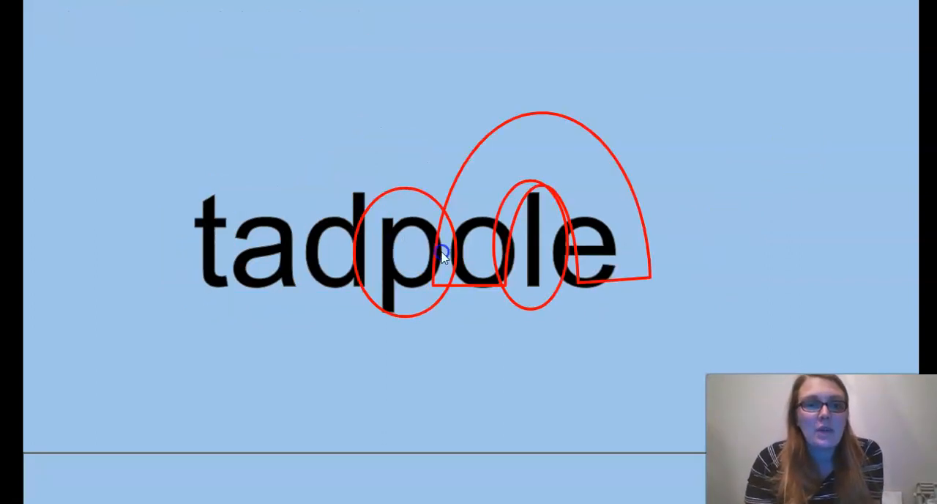
mouse_move(538, 312)
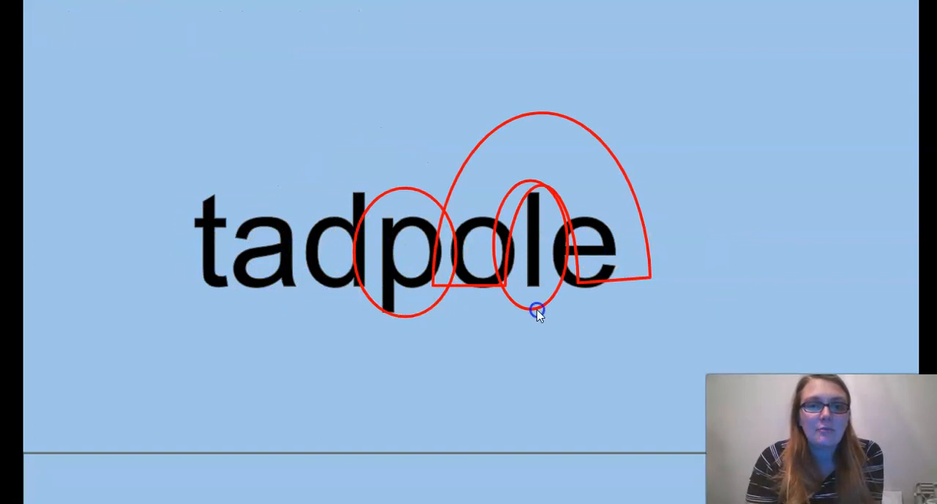
mouse_move(582, 304)
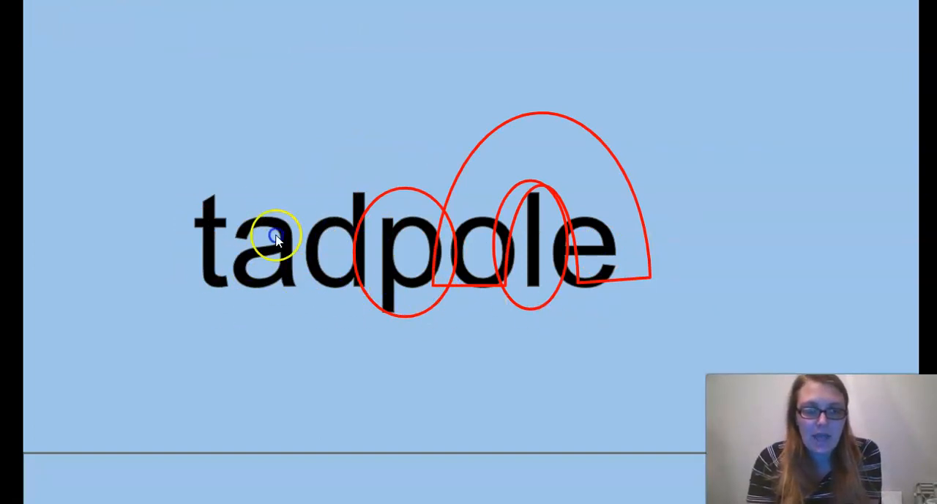
mouse_move(256, 306)
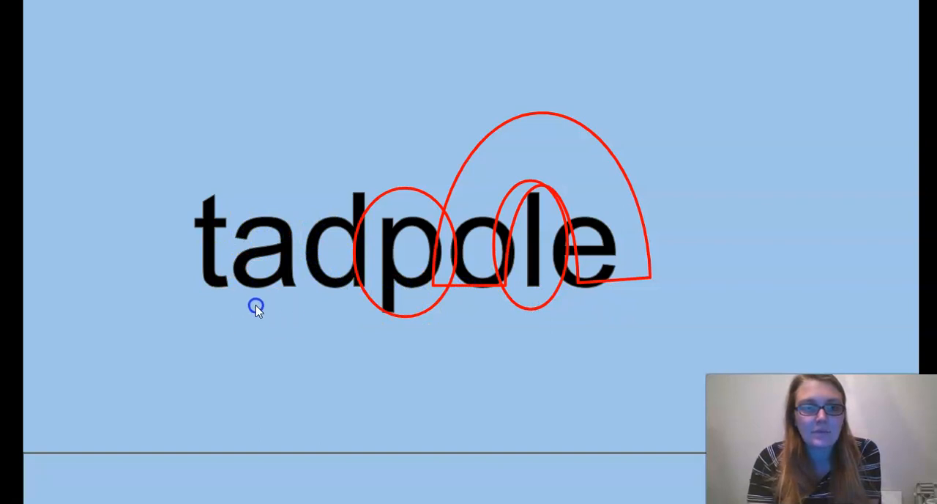
mouse_move(473, 284)
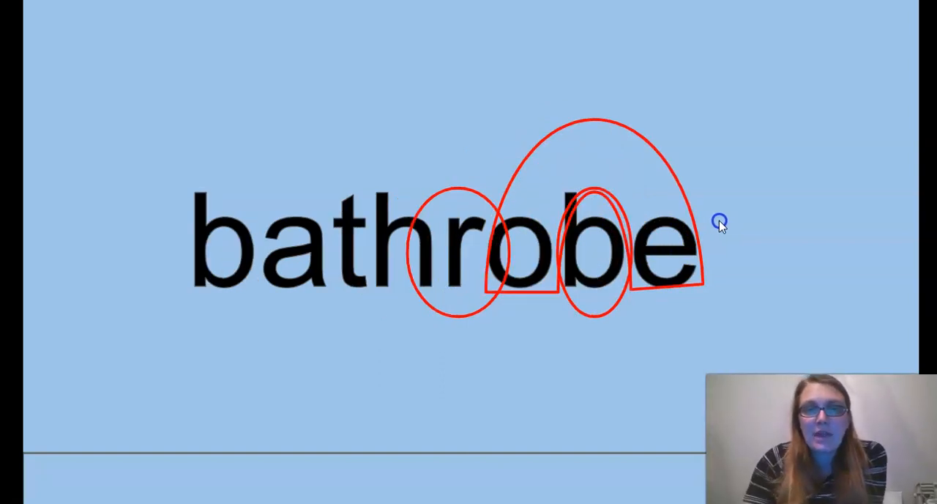
mouse_move(476, 300)
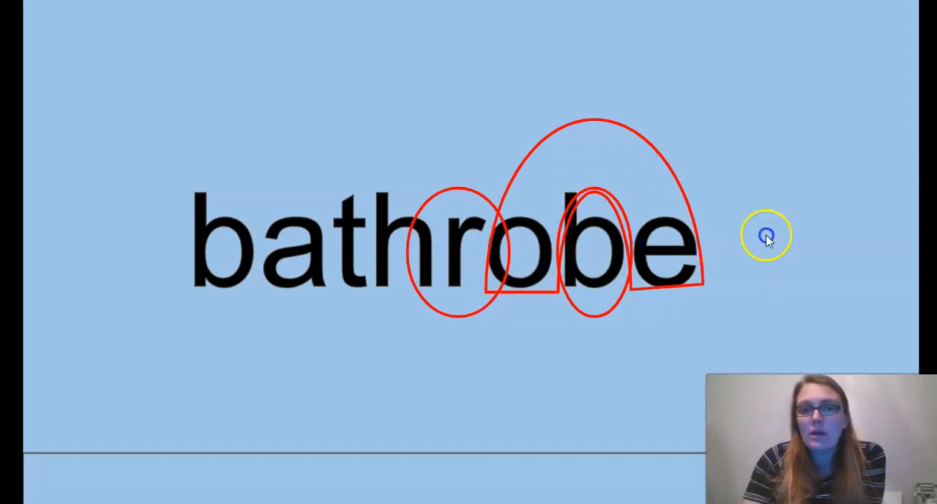
mouse_move(549, 212)
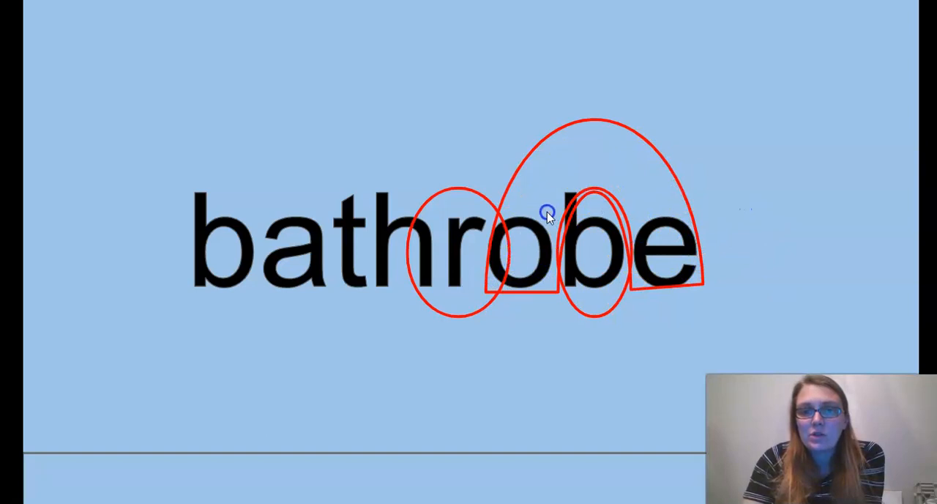
mouse_move(509, 260)
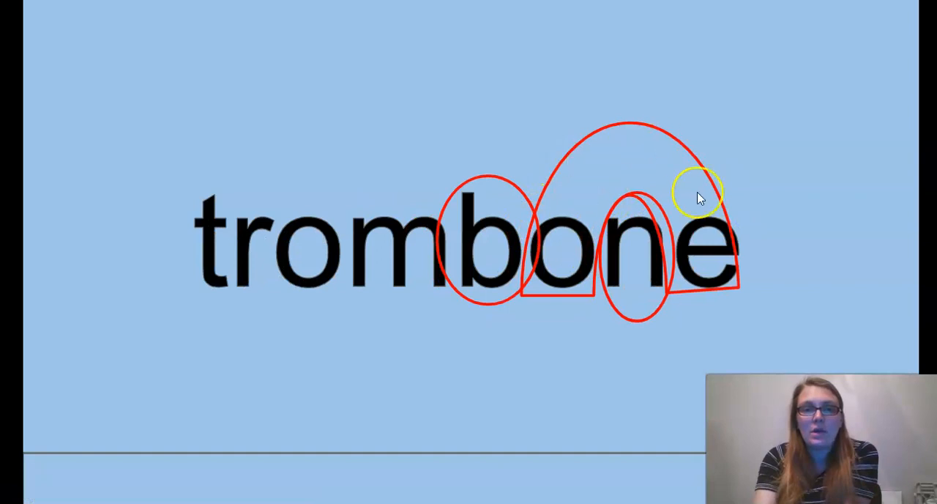
Step: Advance from the trombone slide to the compute slide with syllable loops
left_click(803, 204)
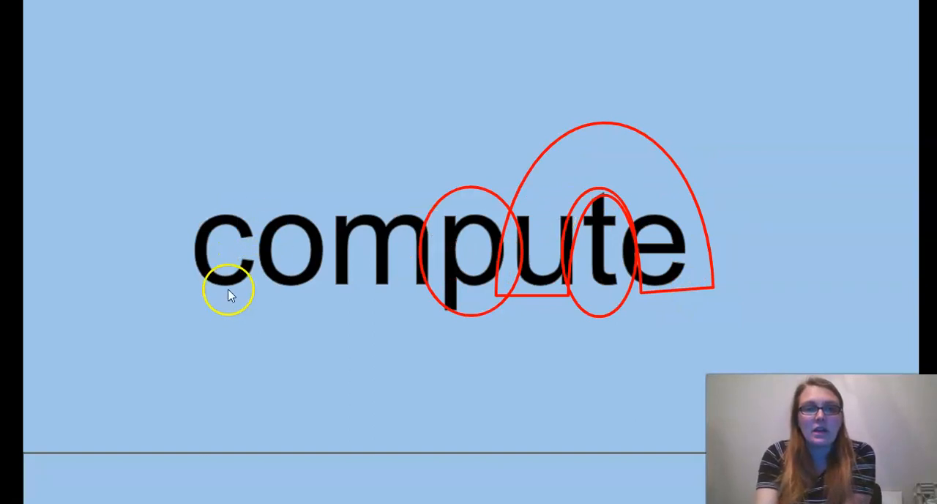
mouse_move(558, 221)
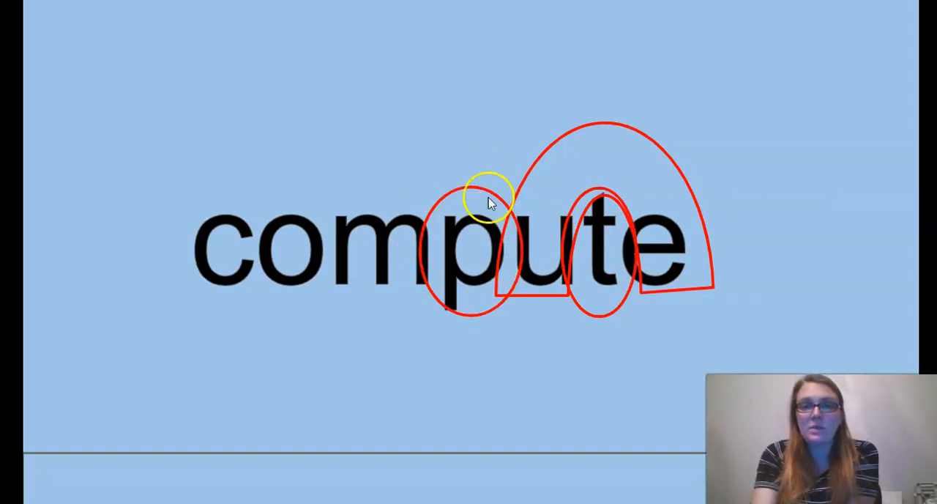
mouse_move(546, 161)
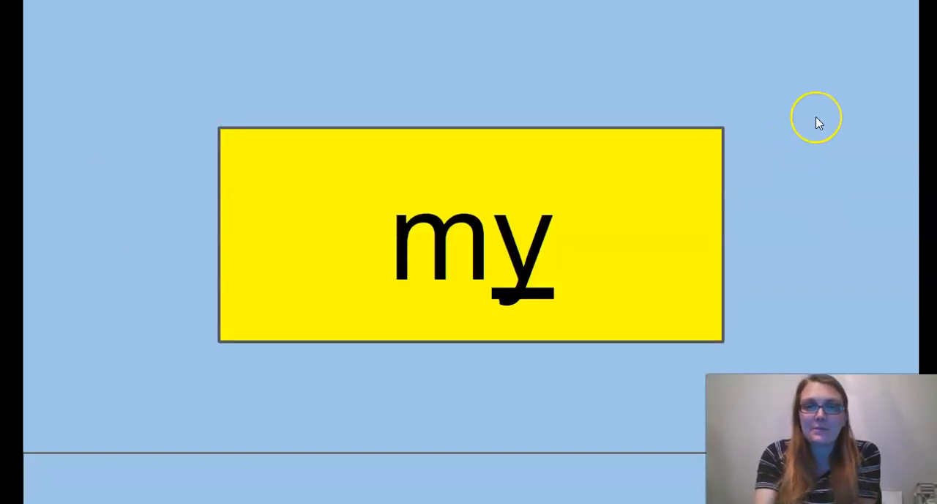
mouse_move(635, 208)
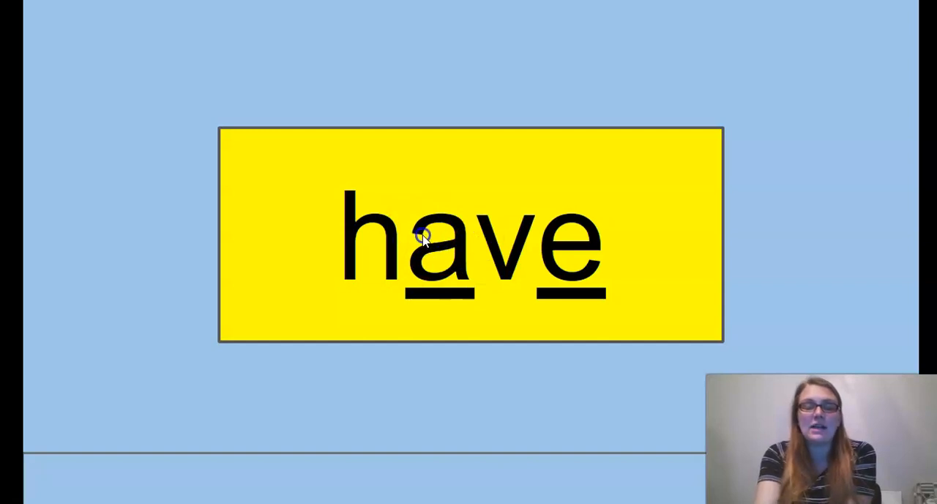
mouse_move(390, 266)
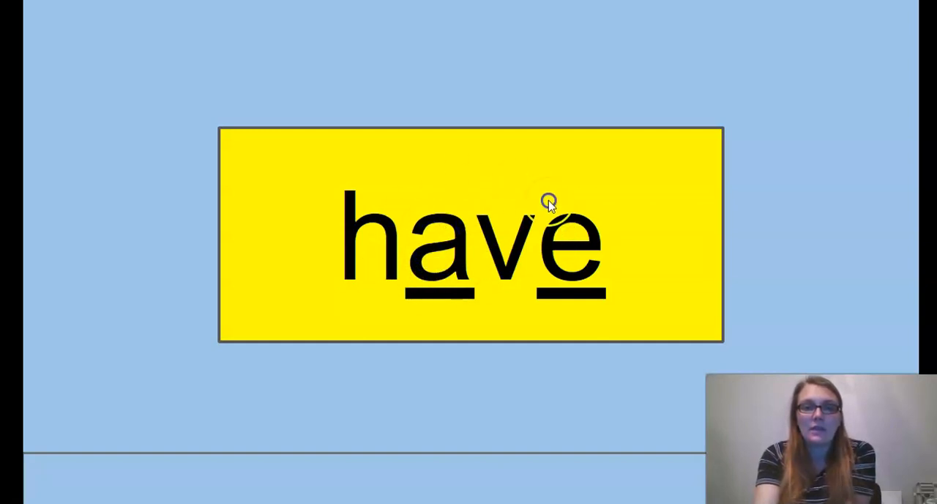
mouse_move(432, 253)
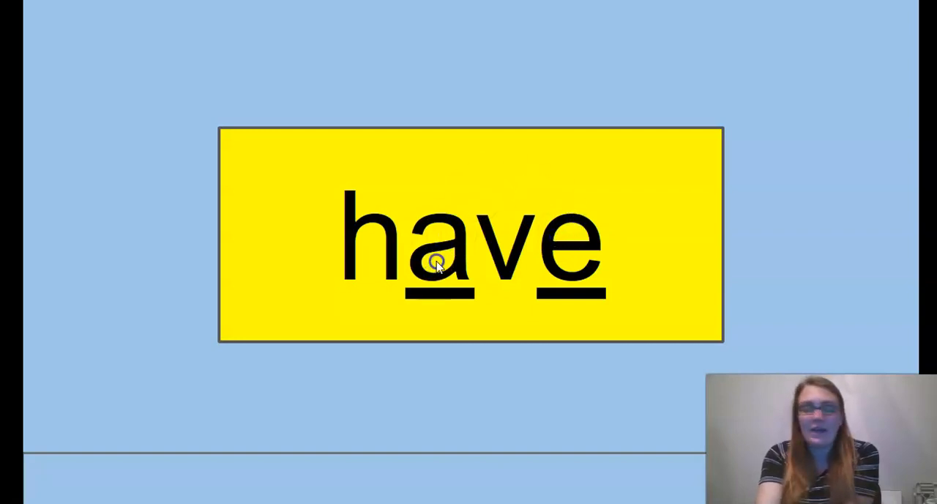
mouse_move(654, 249)
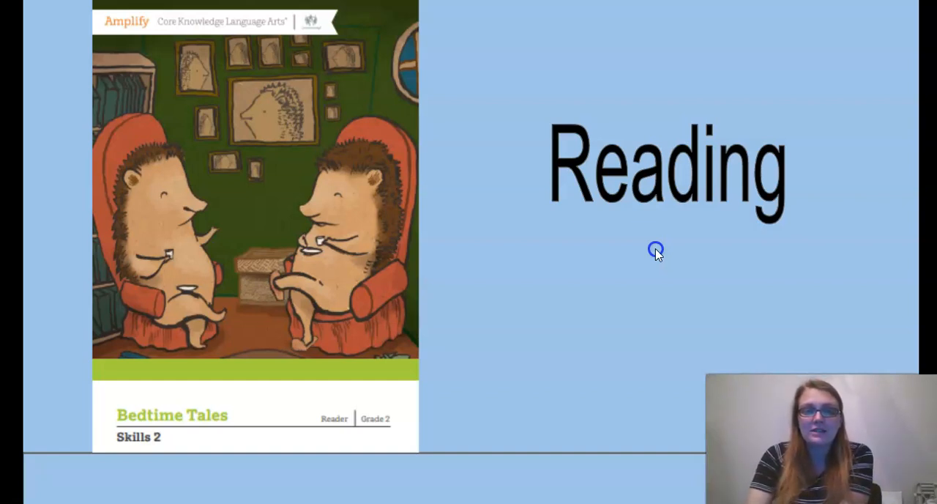
mouse_move(805, 225)
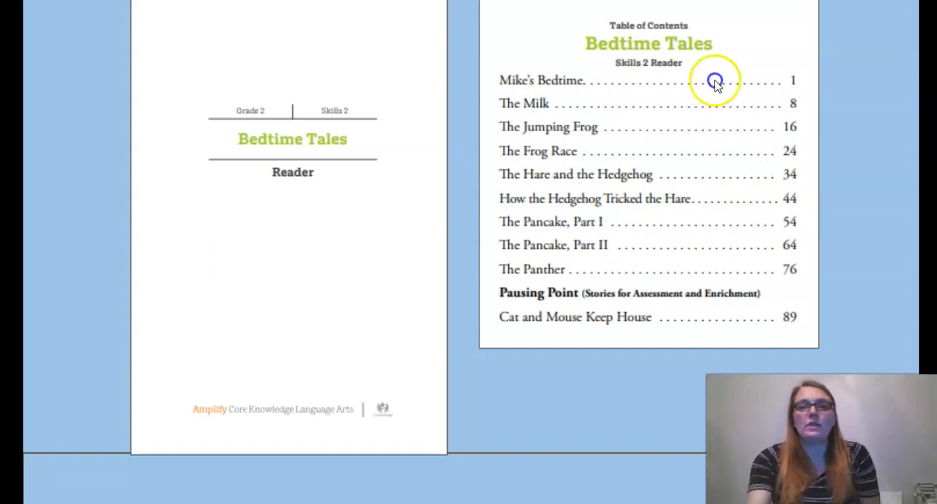
mouse_move(596, 108)
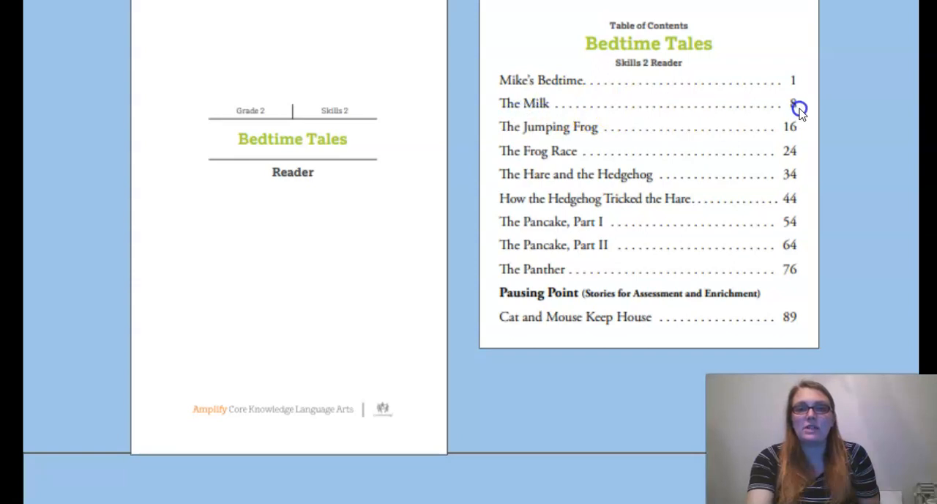
mouse_move(826, 111)
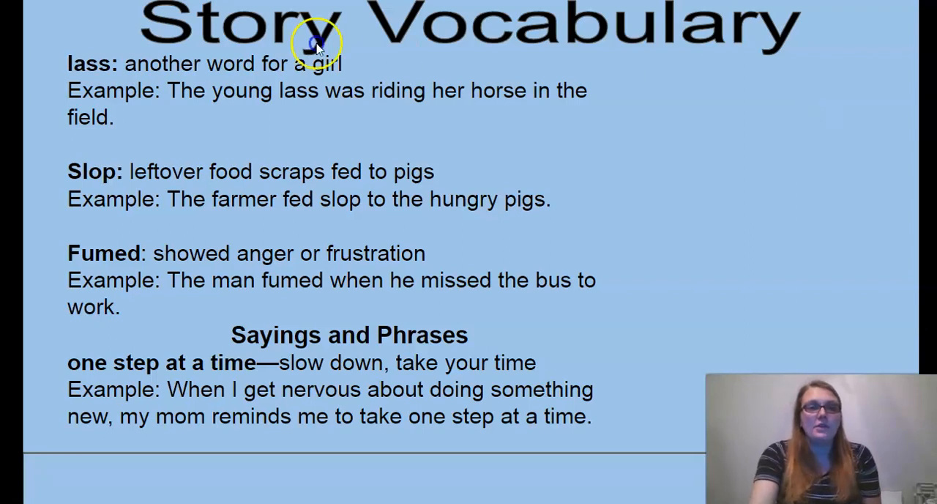
mouse_move(293, 73)
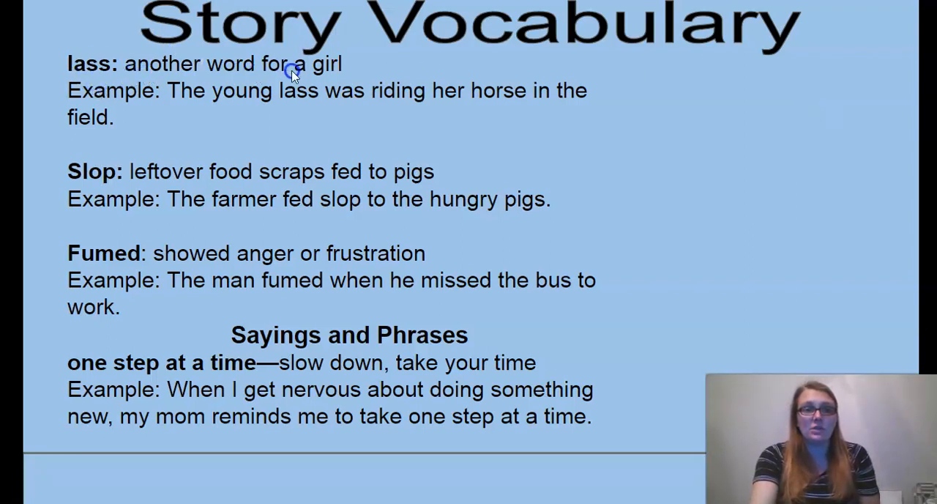
mouse_move(277, 99)
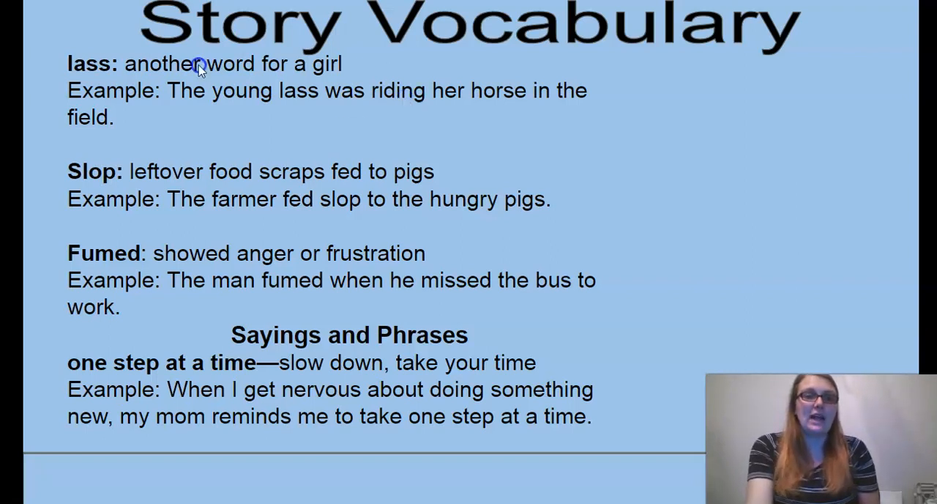
mouse_move(474, 181)
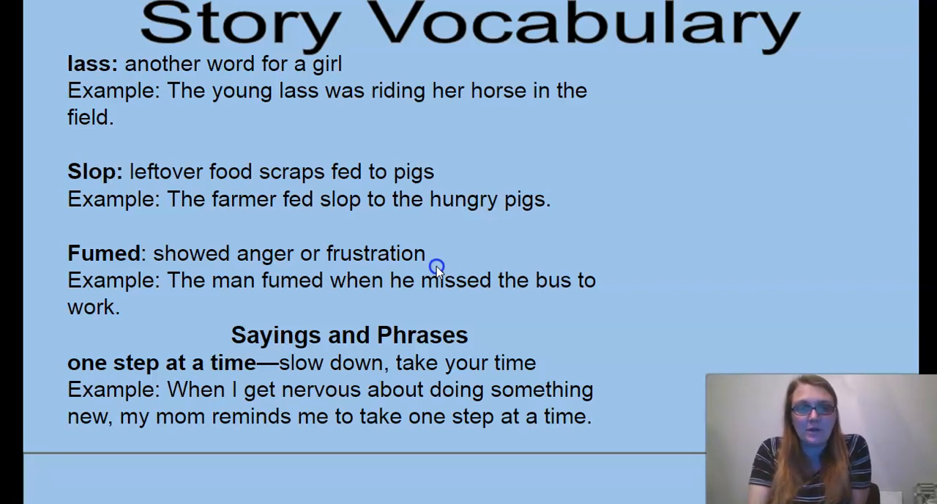
mouse_move(180, 381)
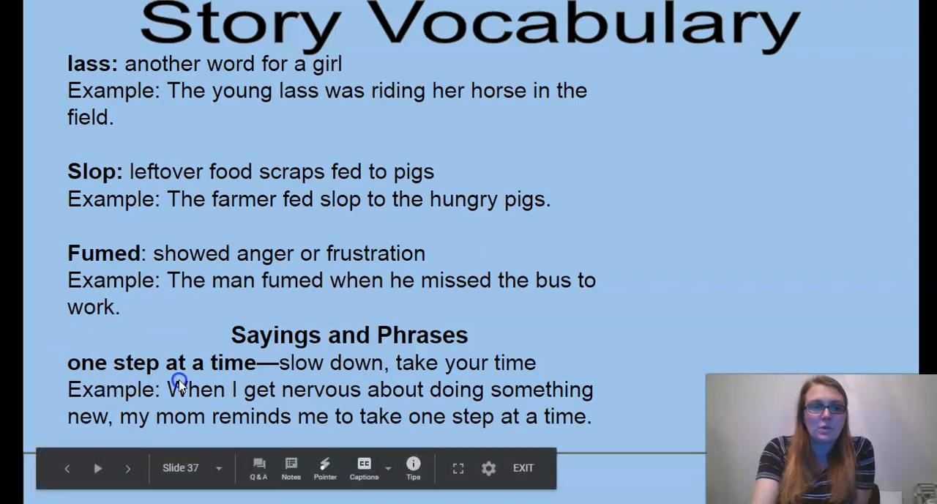
mouse_move(285, 359)
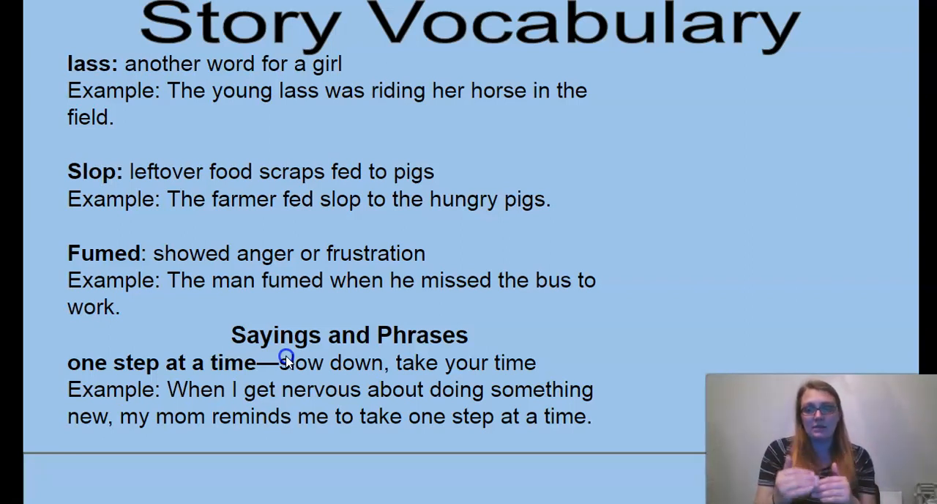
mouse_move(657, 368)
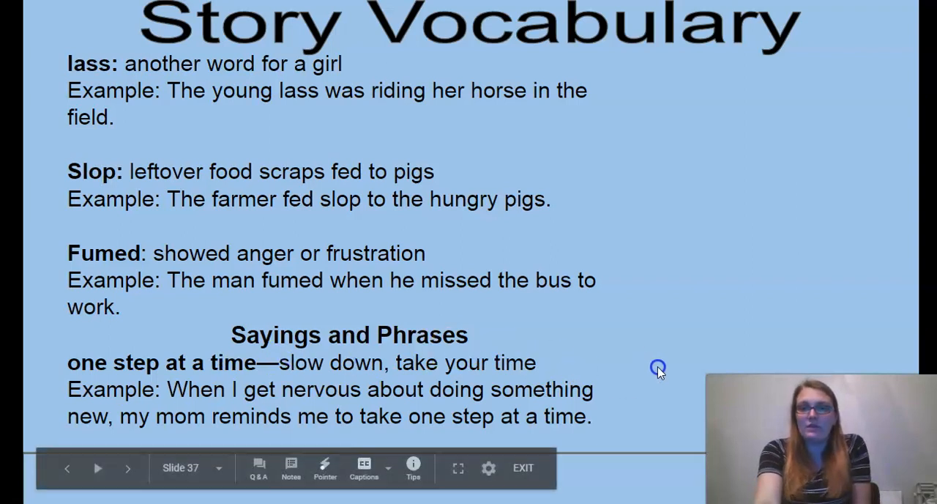
Step: Advance to the table sorting home, hope, those, stone (/oe/) and use, cute, fumed (/ue/)
left_click(127, 468)
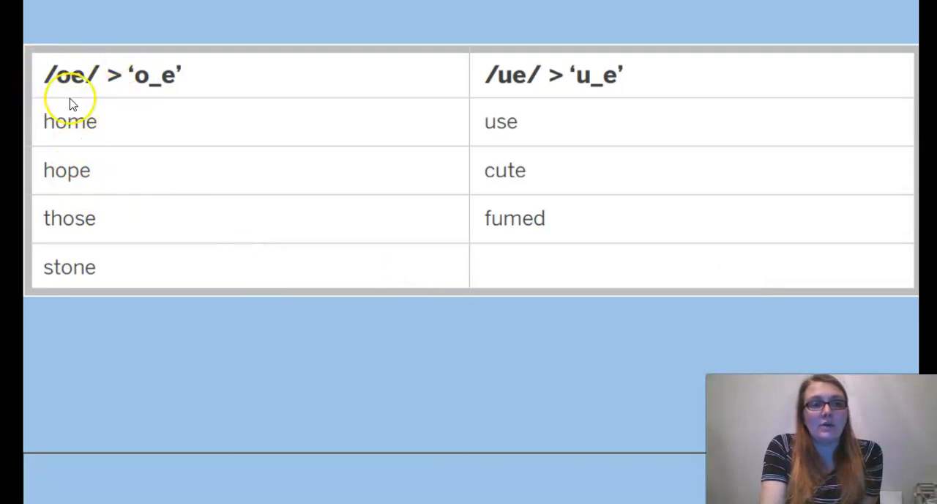
mouse_move(108, 158)
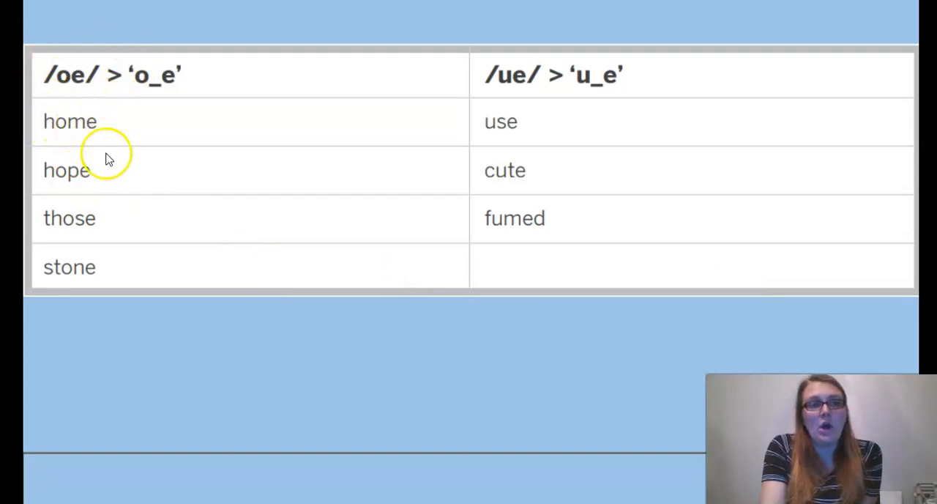
mouse_move(139, 231)
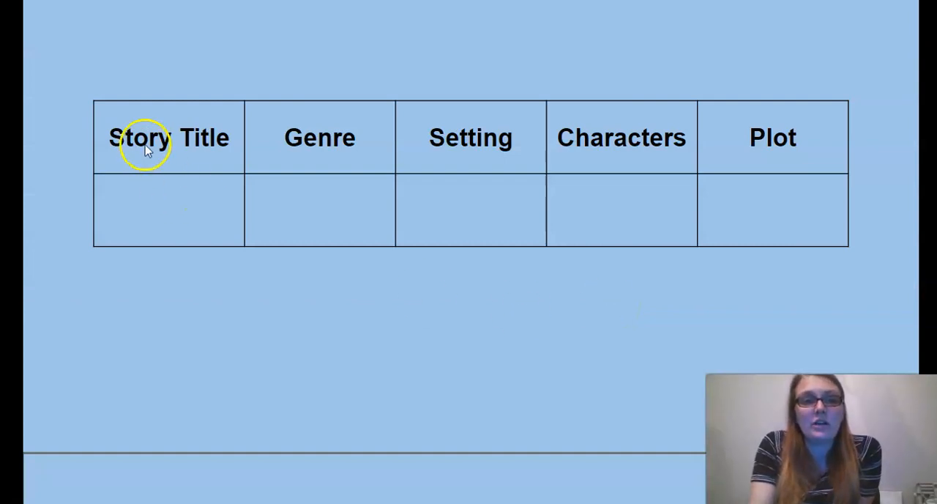
mouse_move(377, 150)
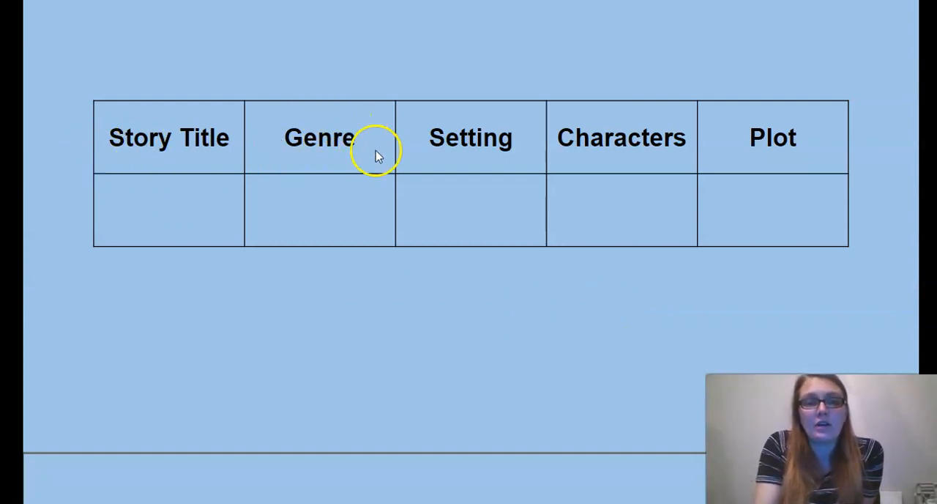
mouse_move(868, 157)
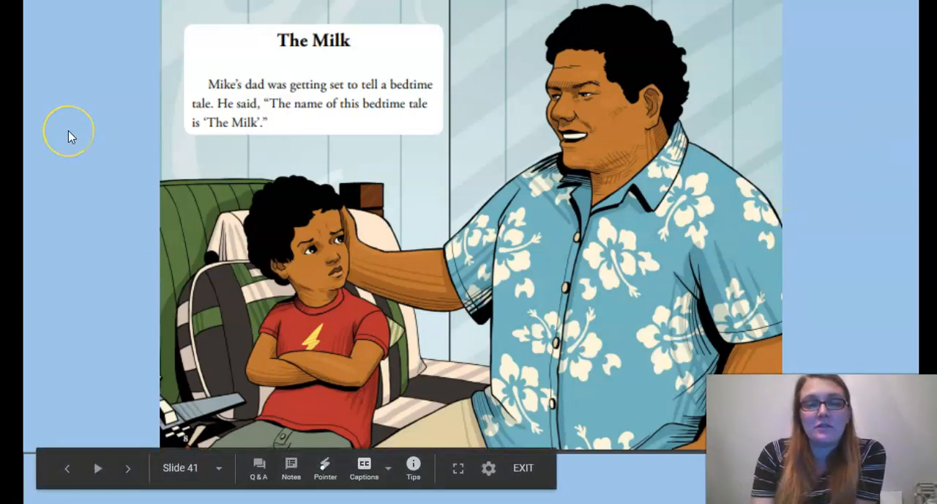
mouse_move(59, 128)
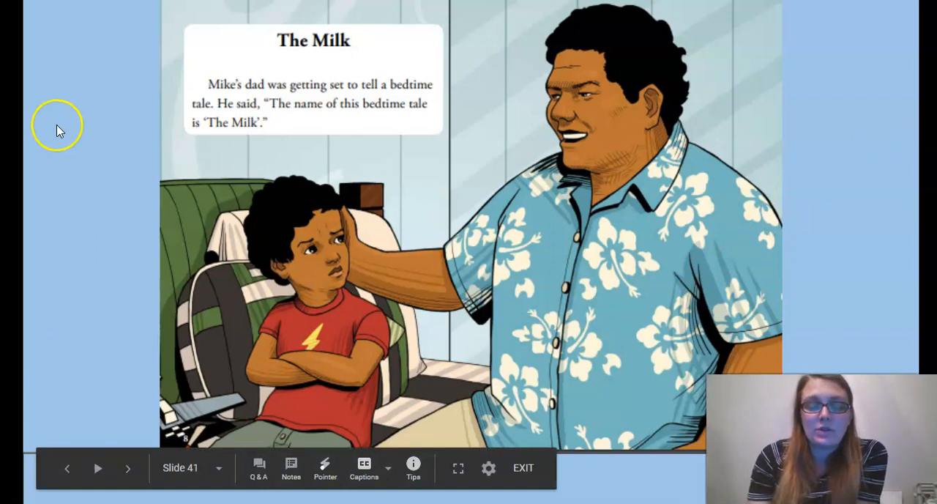
Step: Advance to the page of The Milk where Jane carries milk and plans to buy a hen
left_click(128, 468)
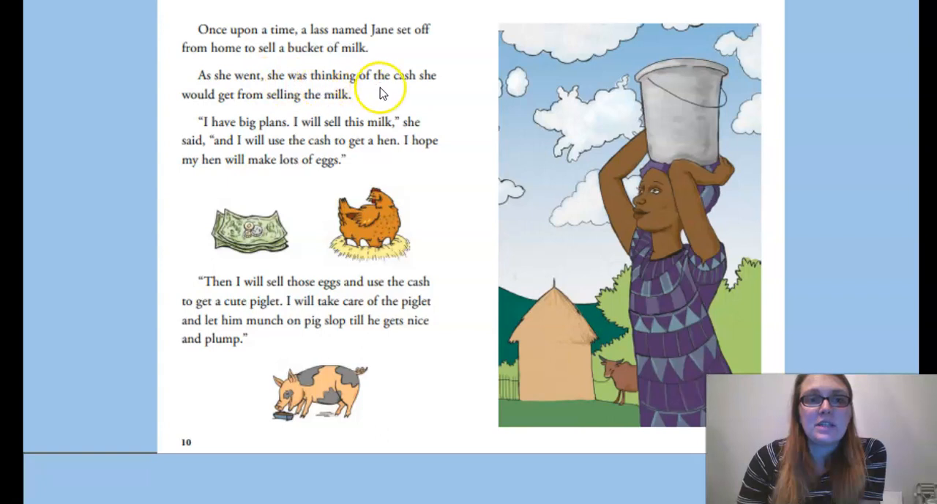
mouse_move(275, 108)
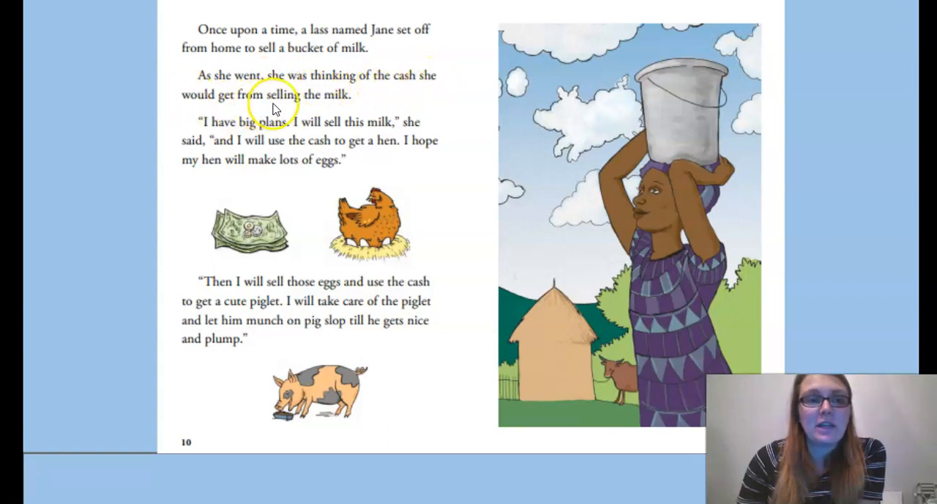
mouse_move(662, 67)
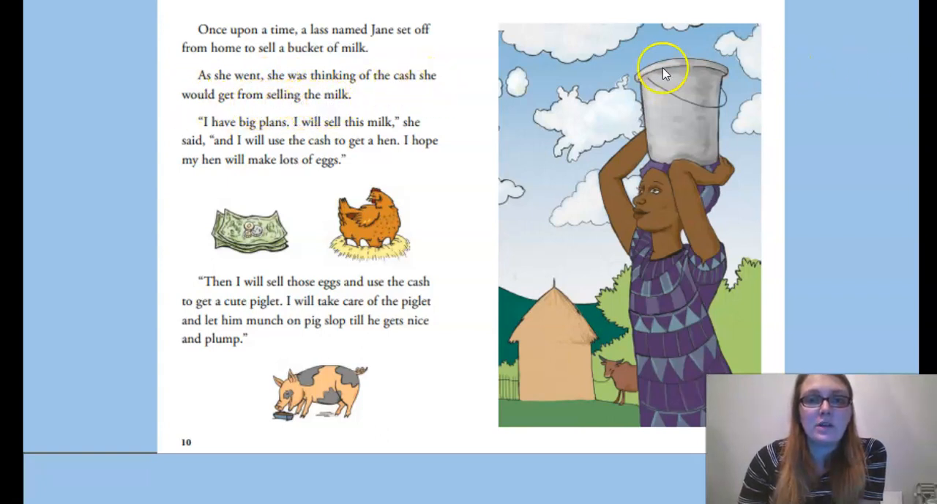
mouse_move(701, 159)
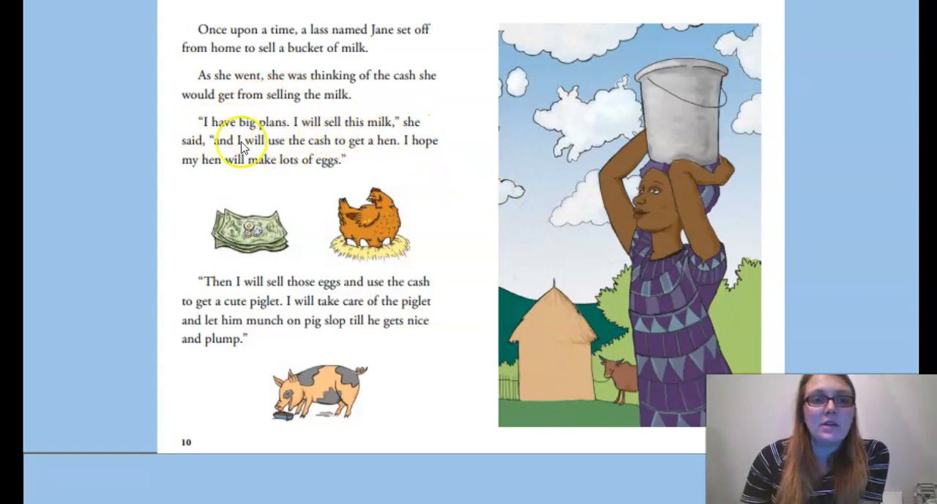
mouse_move(328, 154)
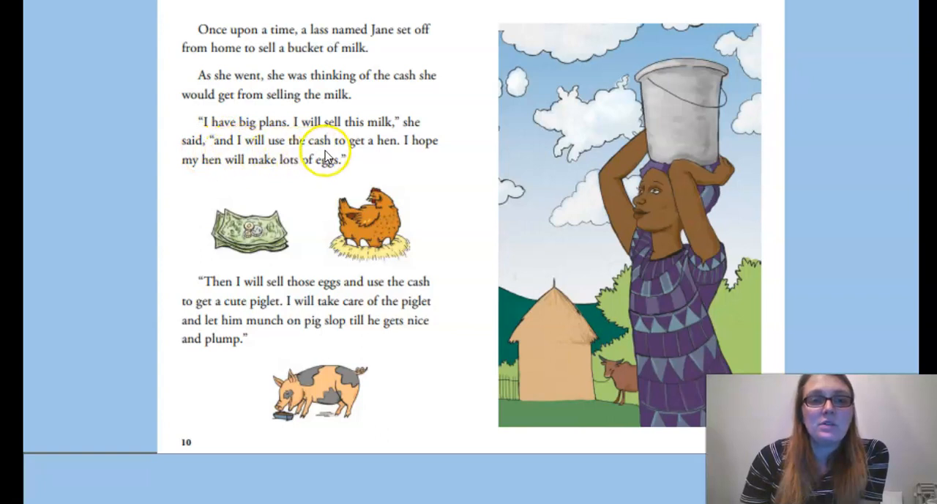
mouse_move(406, 150)
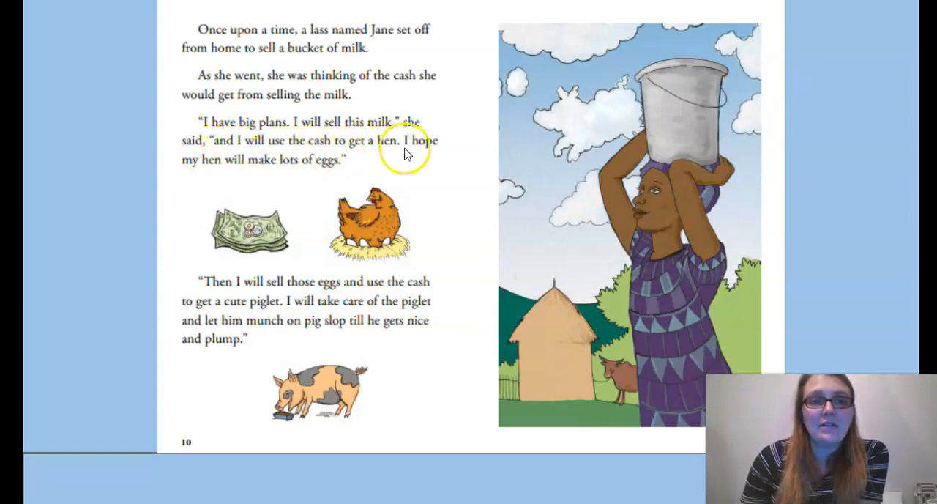
mouse_move(249, 174)
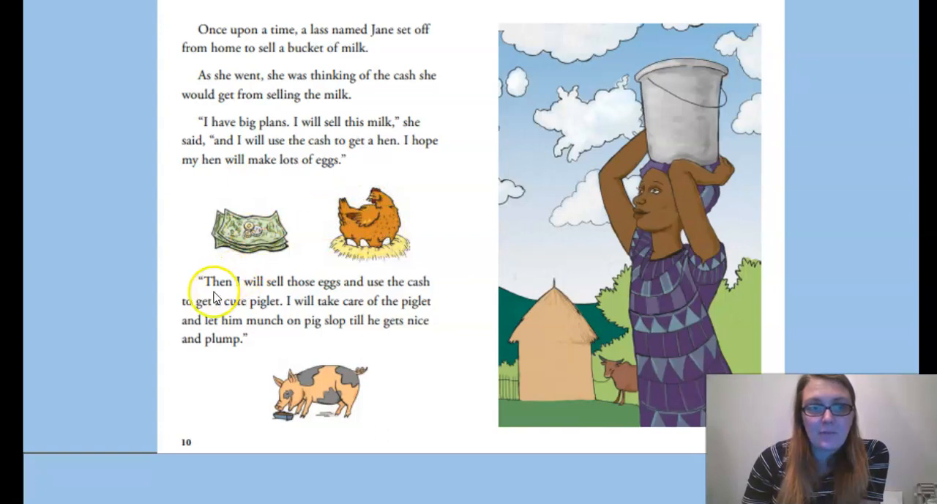
mouse_move(328, 291)
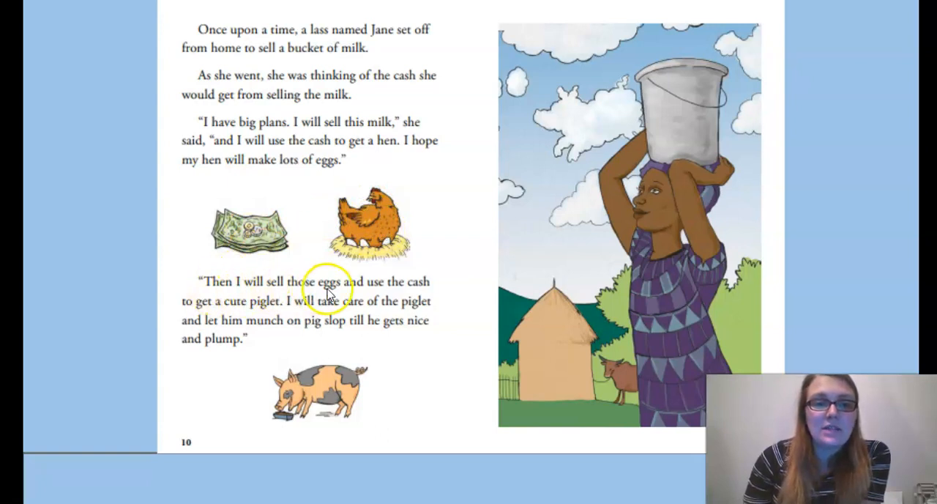
mouse_move(205, 320)
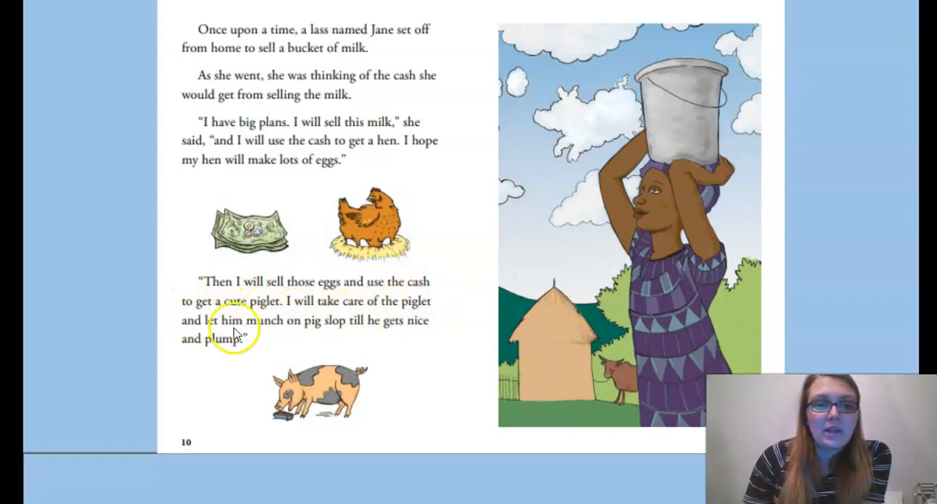
mouse_move(341, 328)
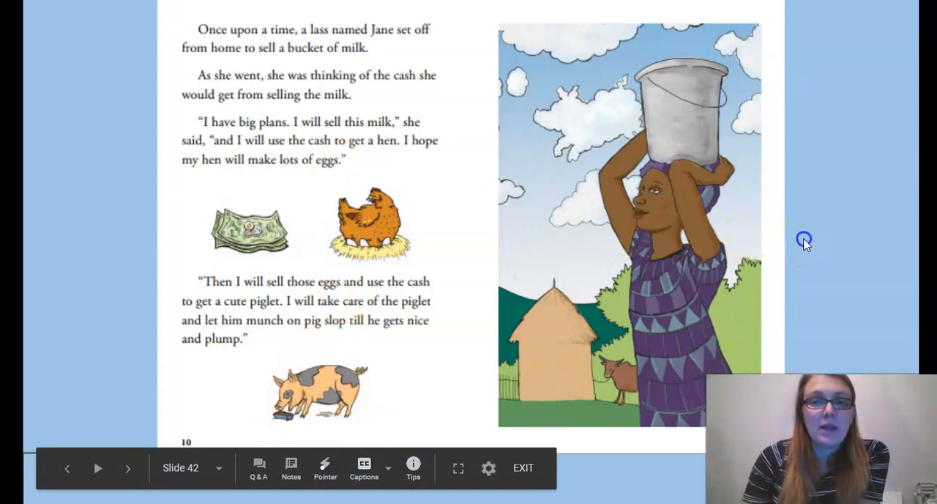
Step: Advance to the final page where Jane's milk spills and the one-step-at-a-time moral appears
left_click(128, 468)
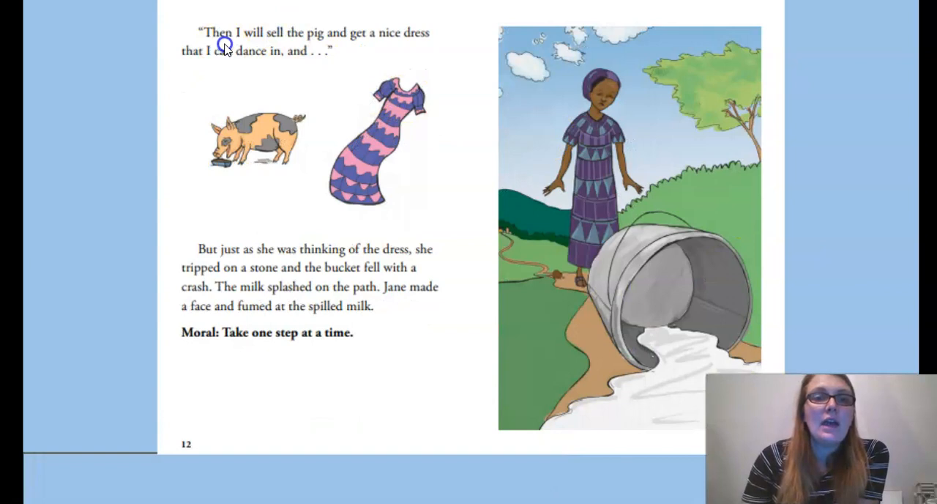
mouse_move(350, 45)
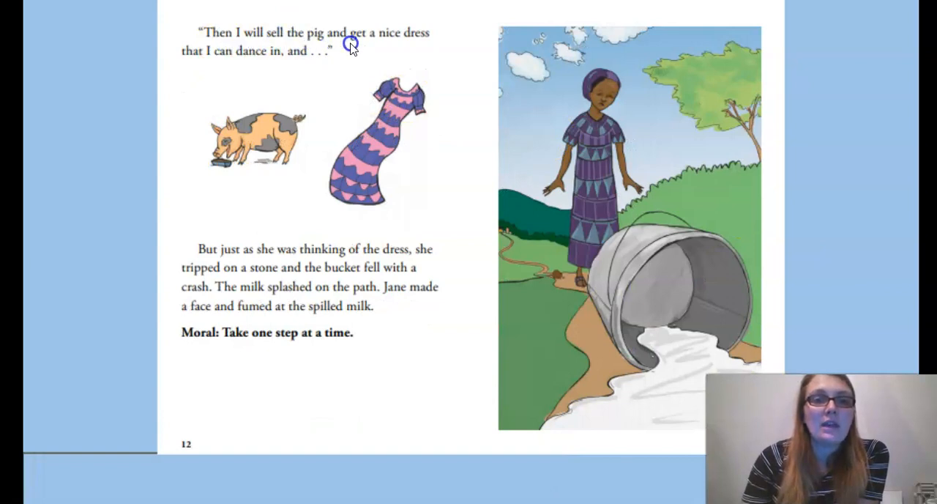
mouse_move(286, 62)
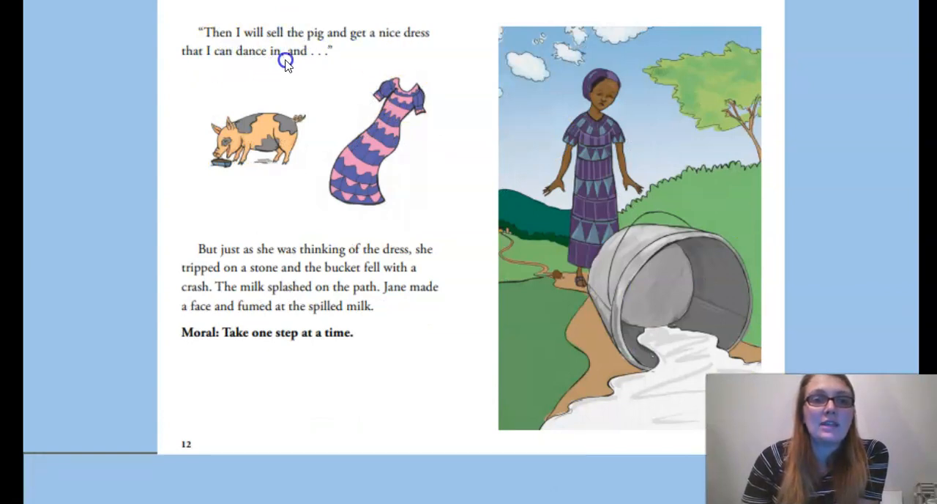
mouse_move(316, 62)
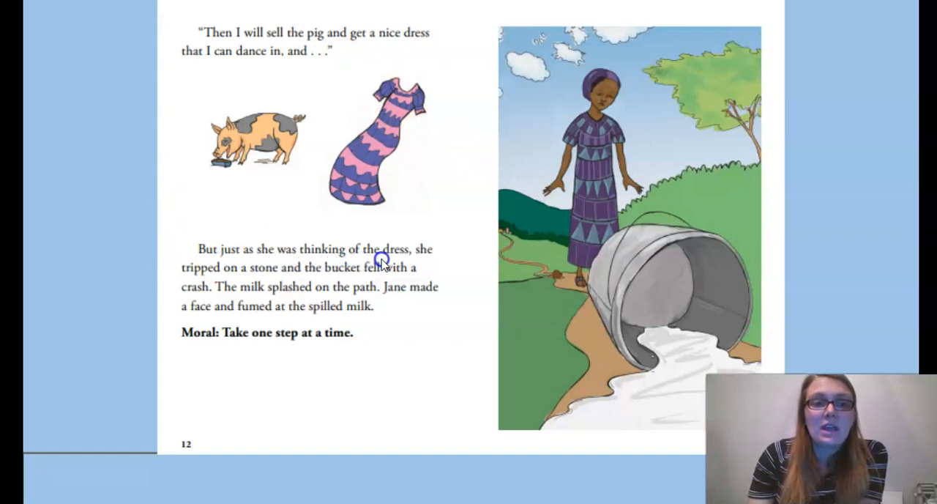
mouse_move(250, 282)
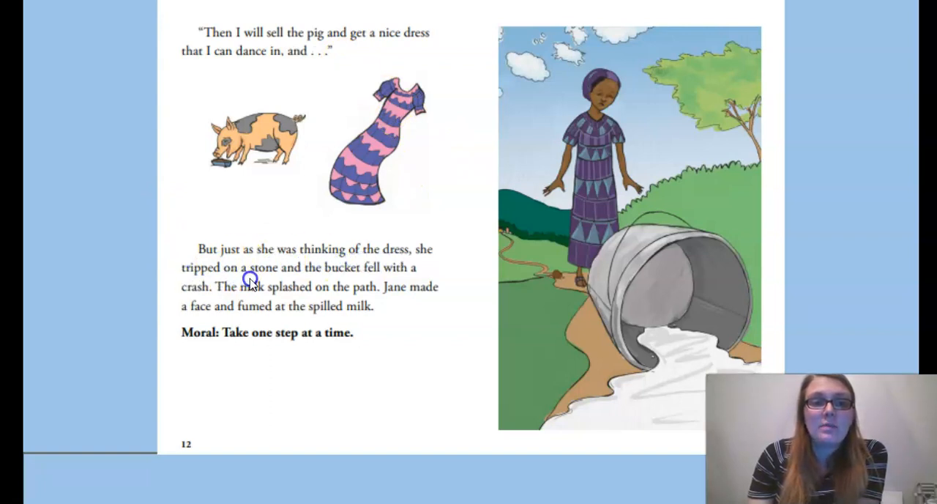
mouse_move(400, 278)
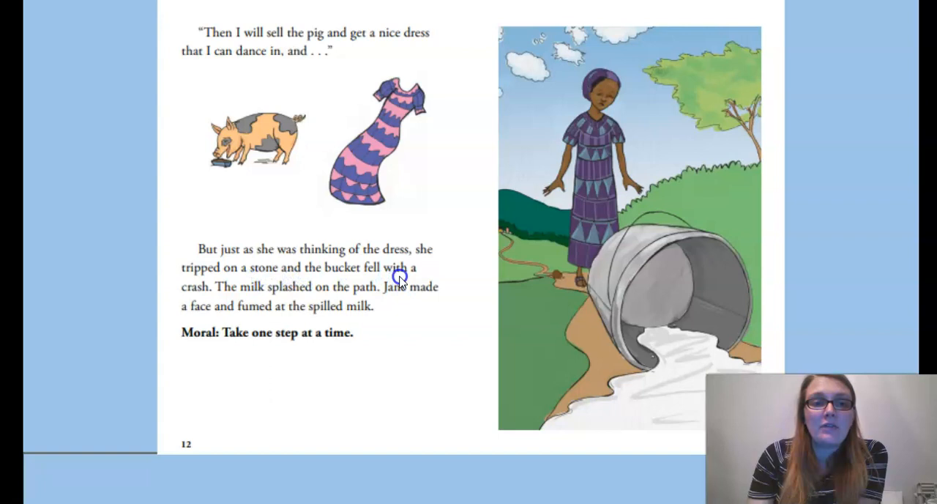
mouse_move(218, 297)
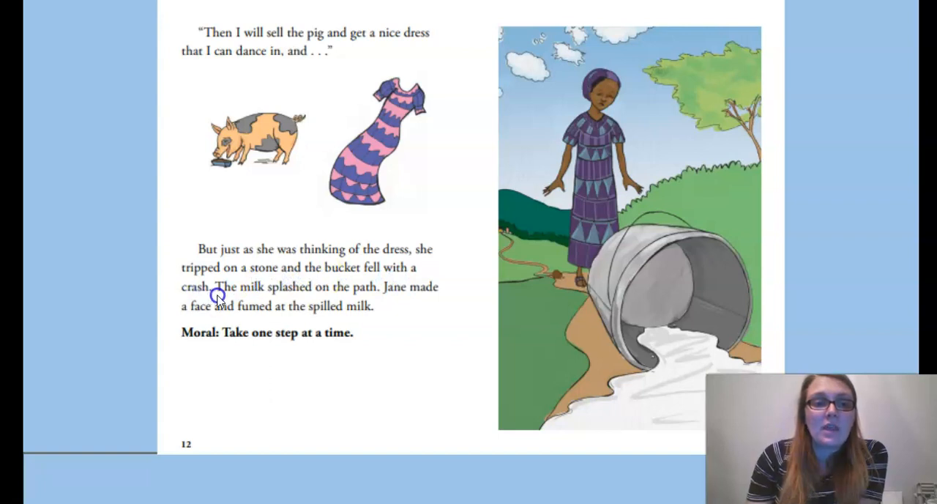
mouse_move(358, 295)
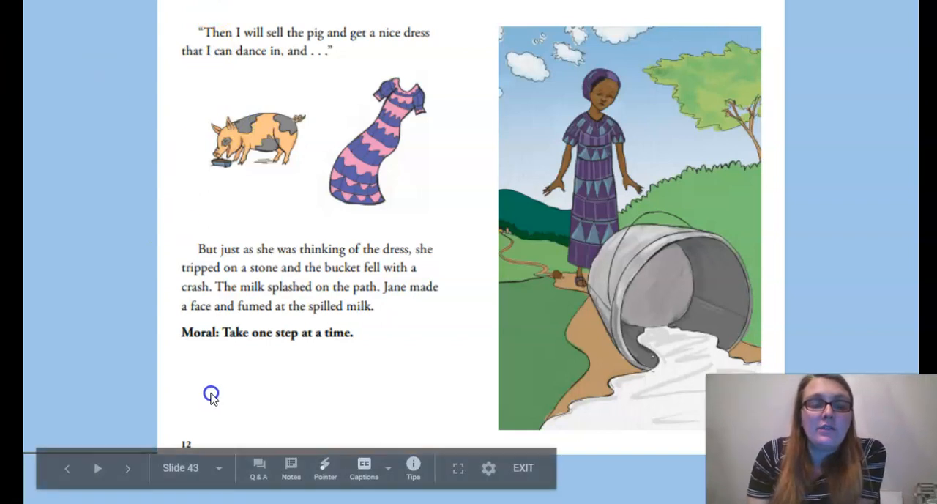
mouse_move(368, 343)
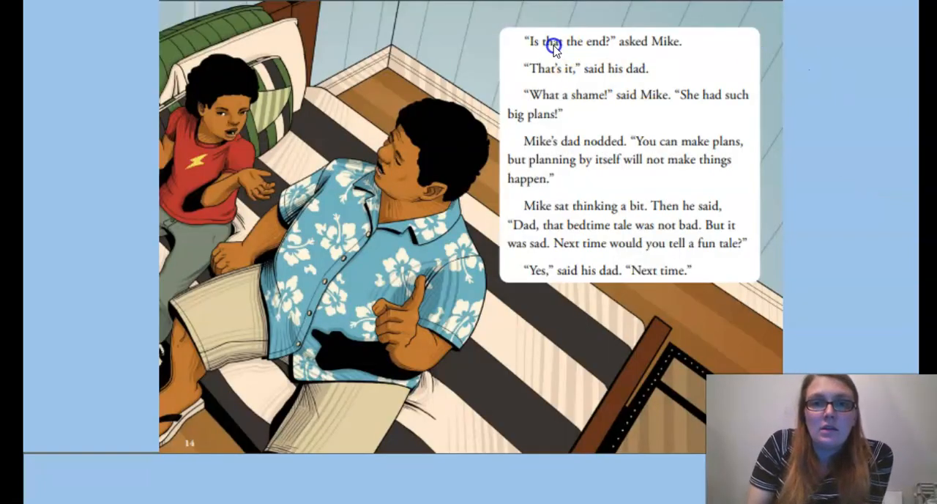
mouse_move(656, 52)
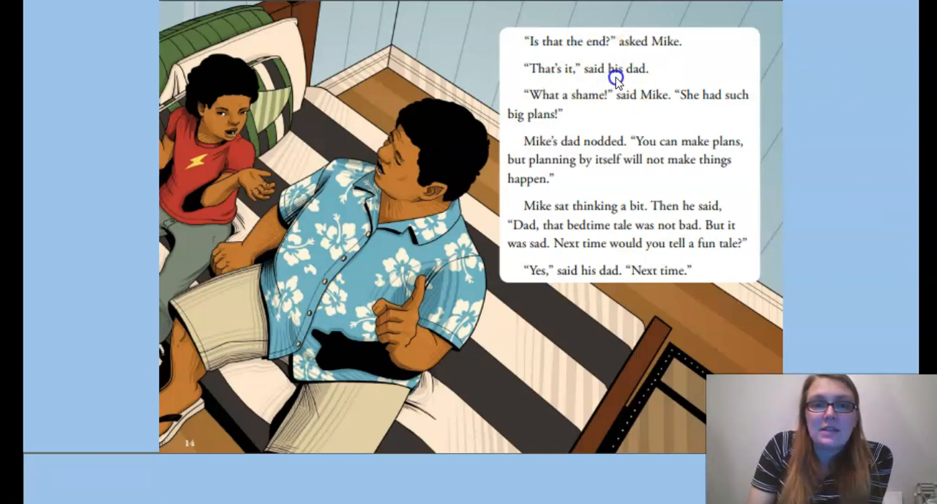
mouse_move(589, 105)
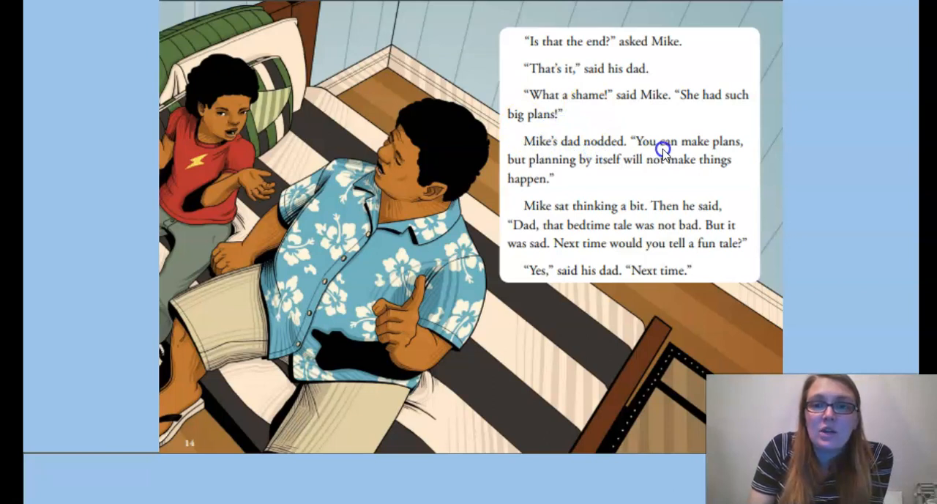
mouse_move(567, 174)
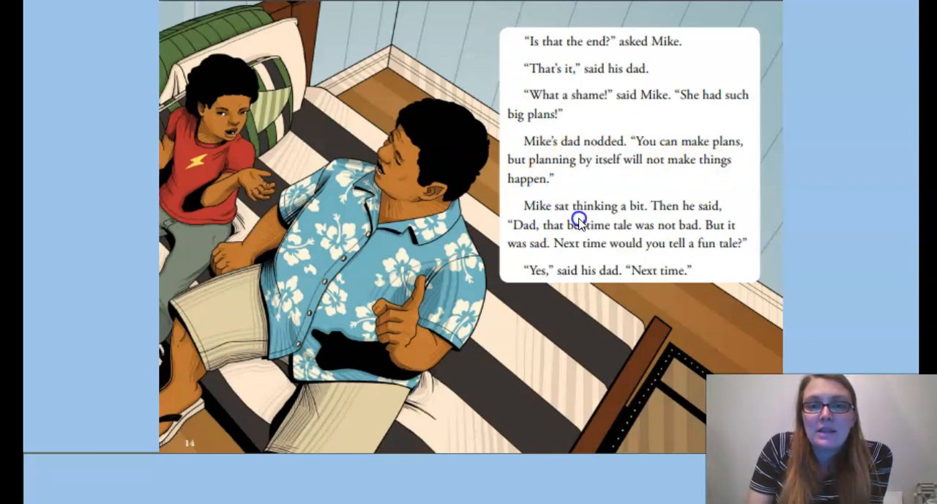
mouse_move(650, 233)
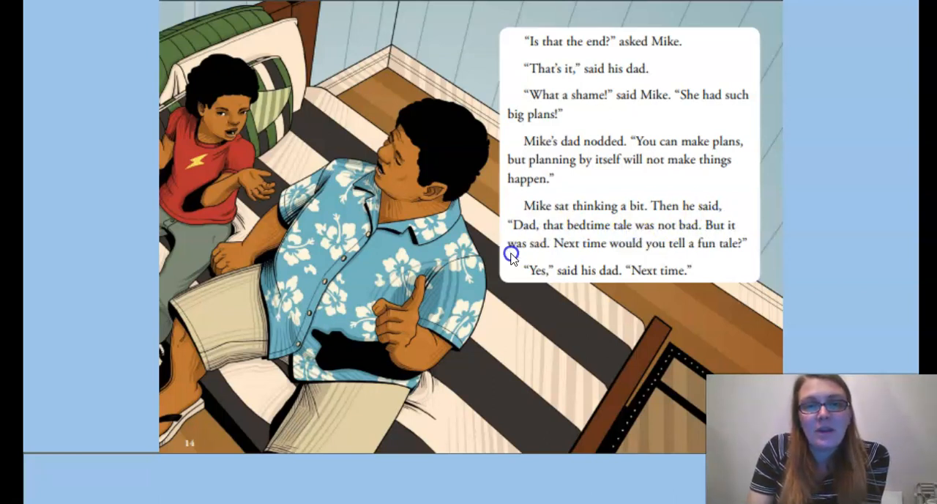
mouse_move(637, 254)
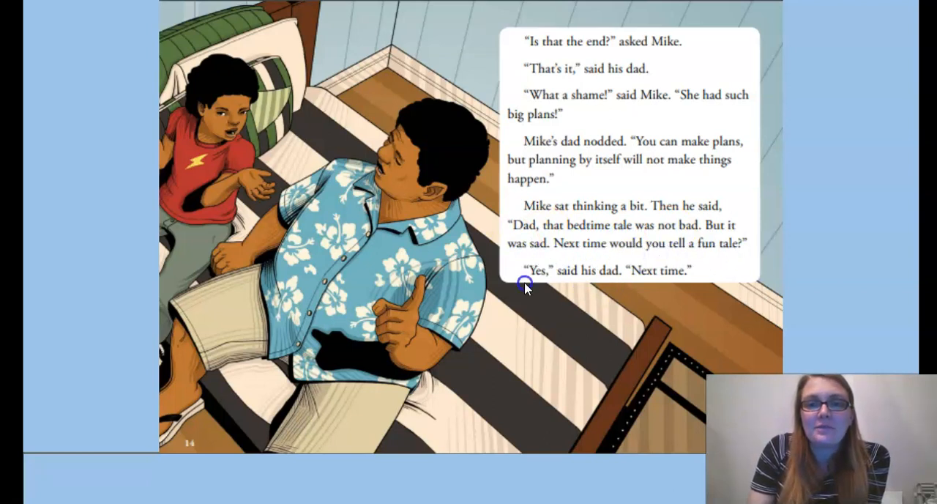
mouse_move(670, 282)
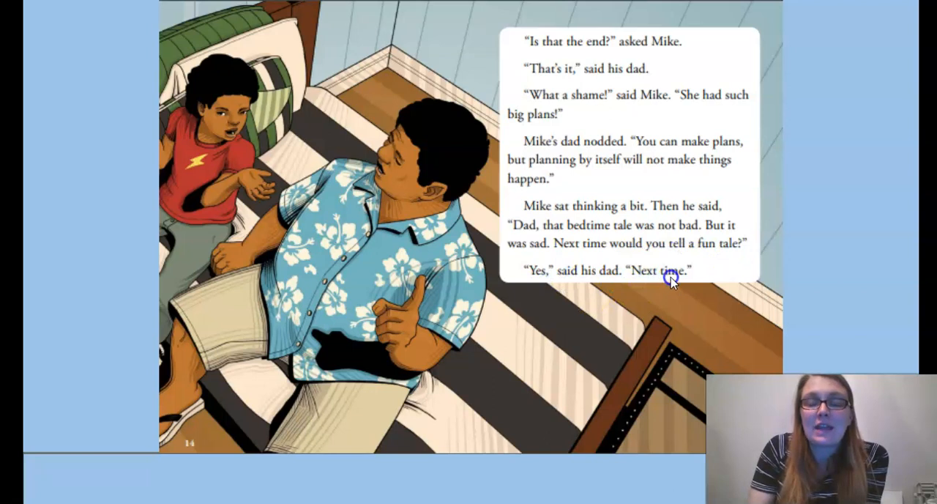
mouse_move(845, 196)
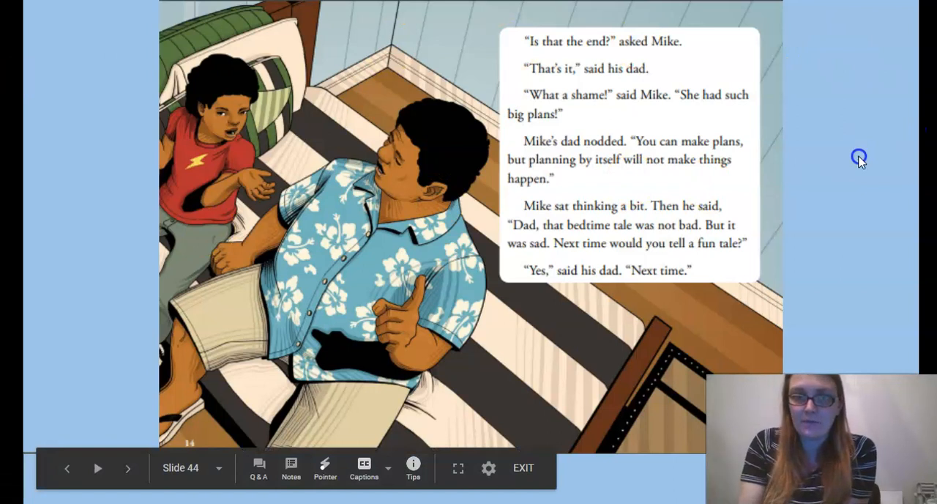
Step: Advance to 'The Milk' story chart and enter 'Fable' as the genre
left_click(127, 468)
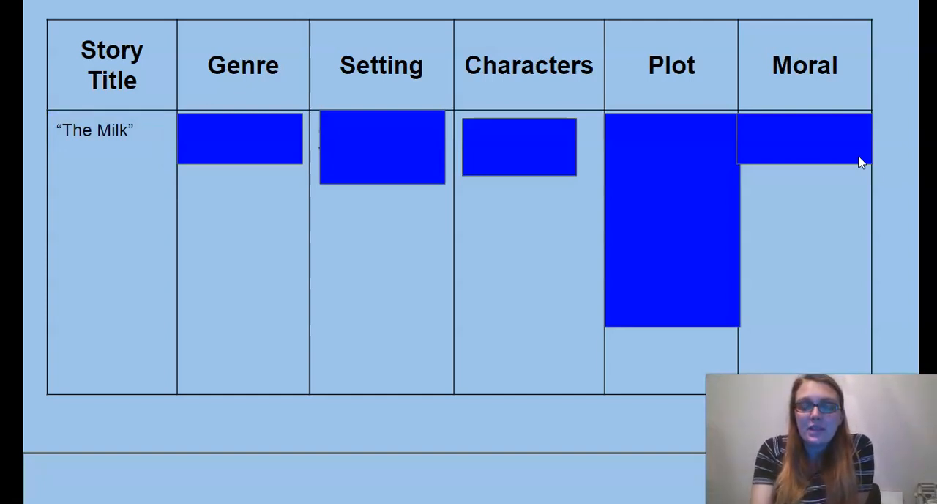
type("Fable")
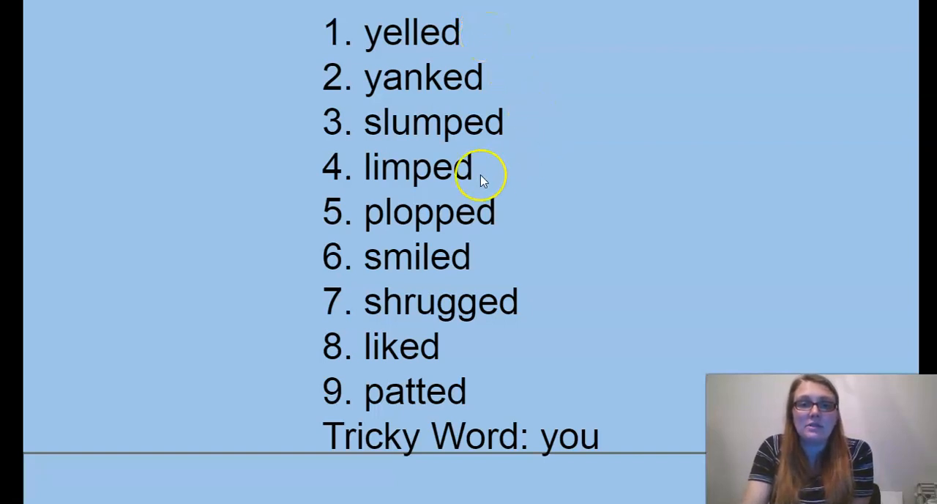
mouse_move(464, 257)
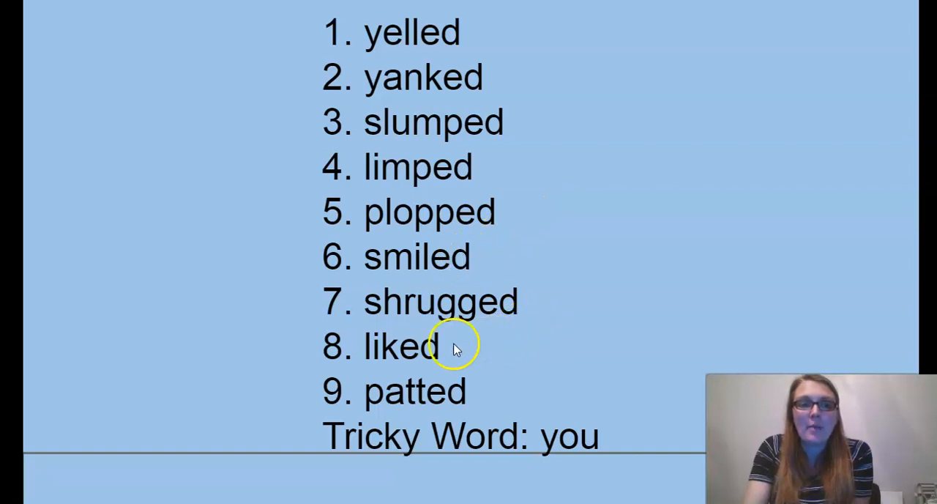
mouse_move(571, 447)
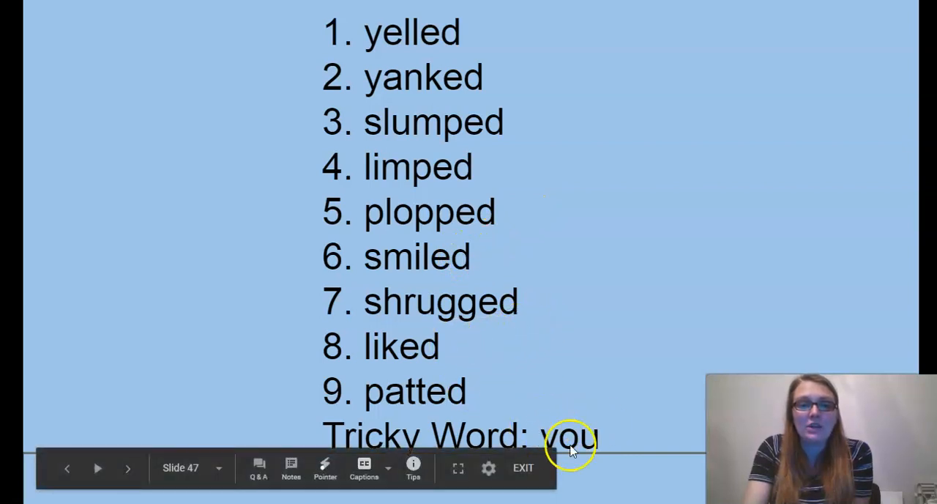
Step: Advance past the spelling word list to the 'Great work today!' Good Job slide
left_click(127, 468)
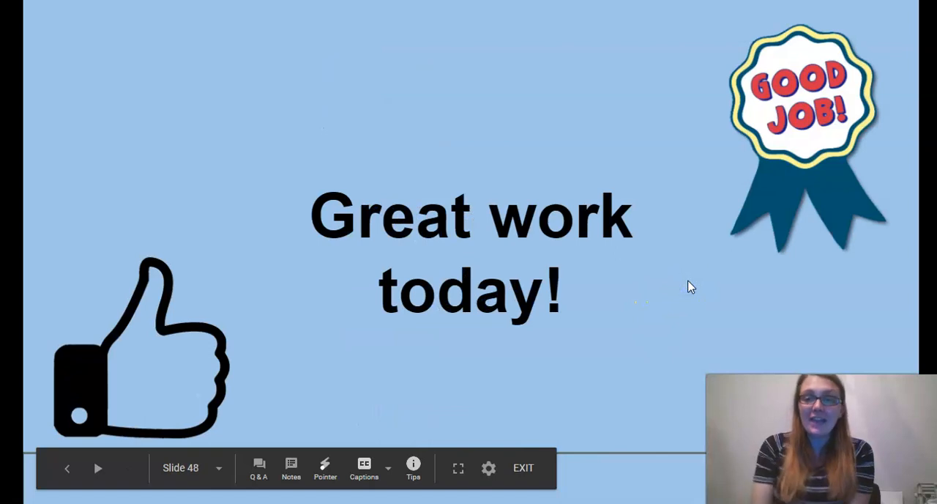
mouse_move(677, 161)
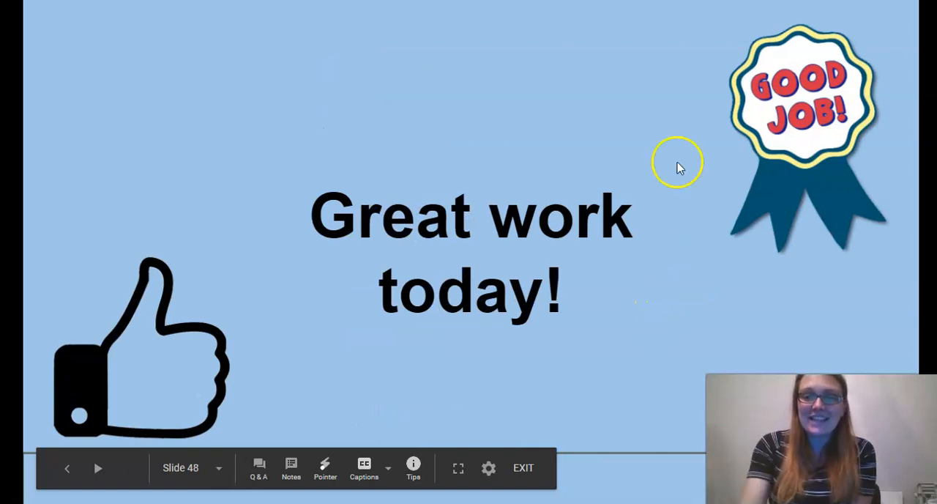